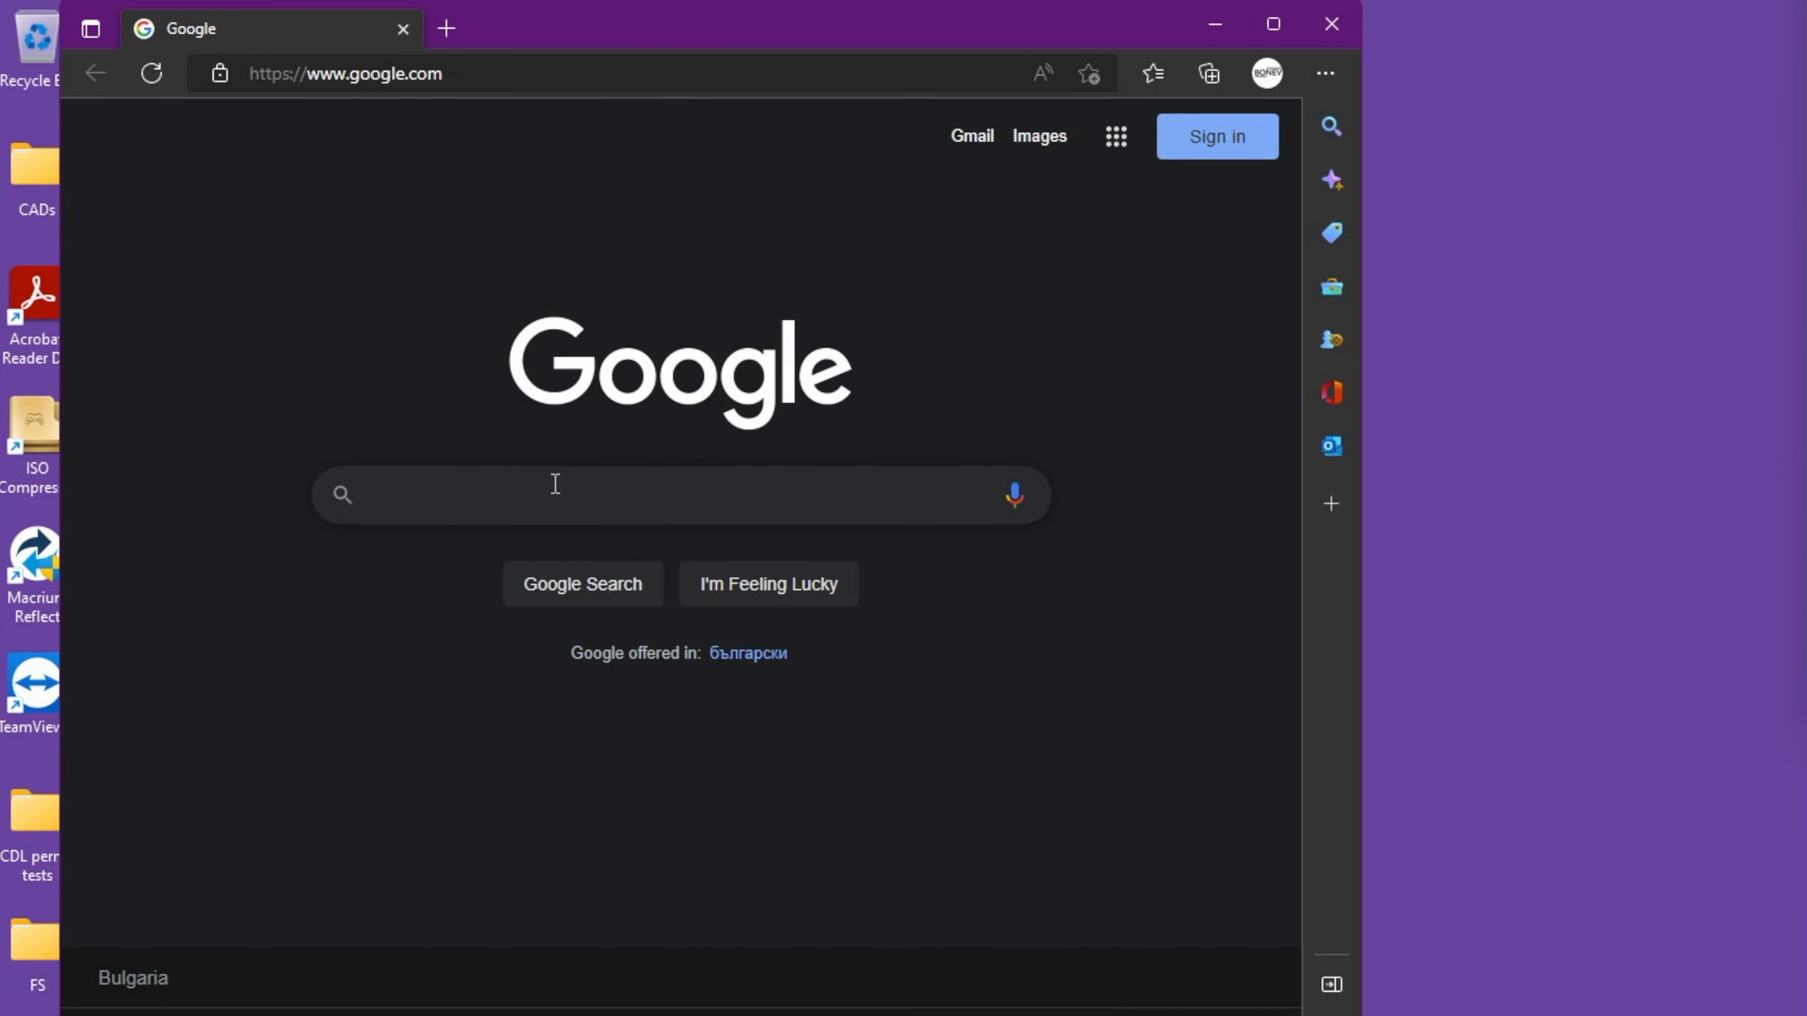
# - Search 'windows media creation .bat', reach the AveYo MediaCreationTool.bat GitHub repository and download it as a ZIP
pyautogui.write('windows')
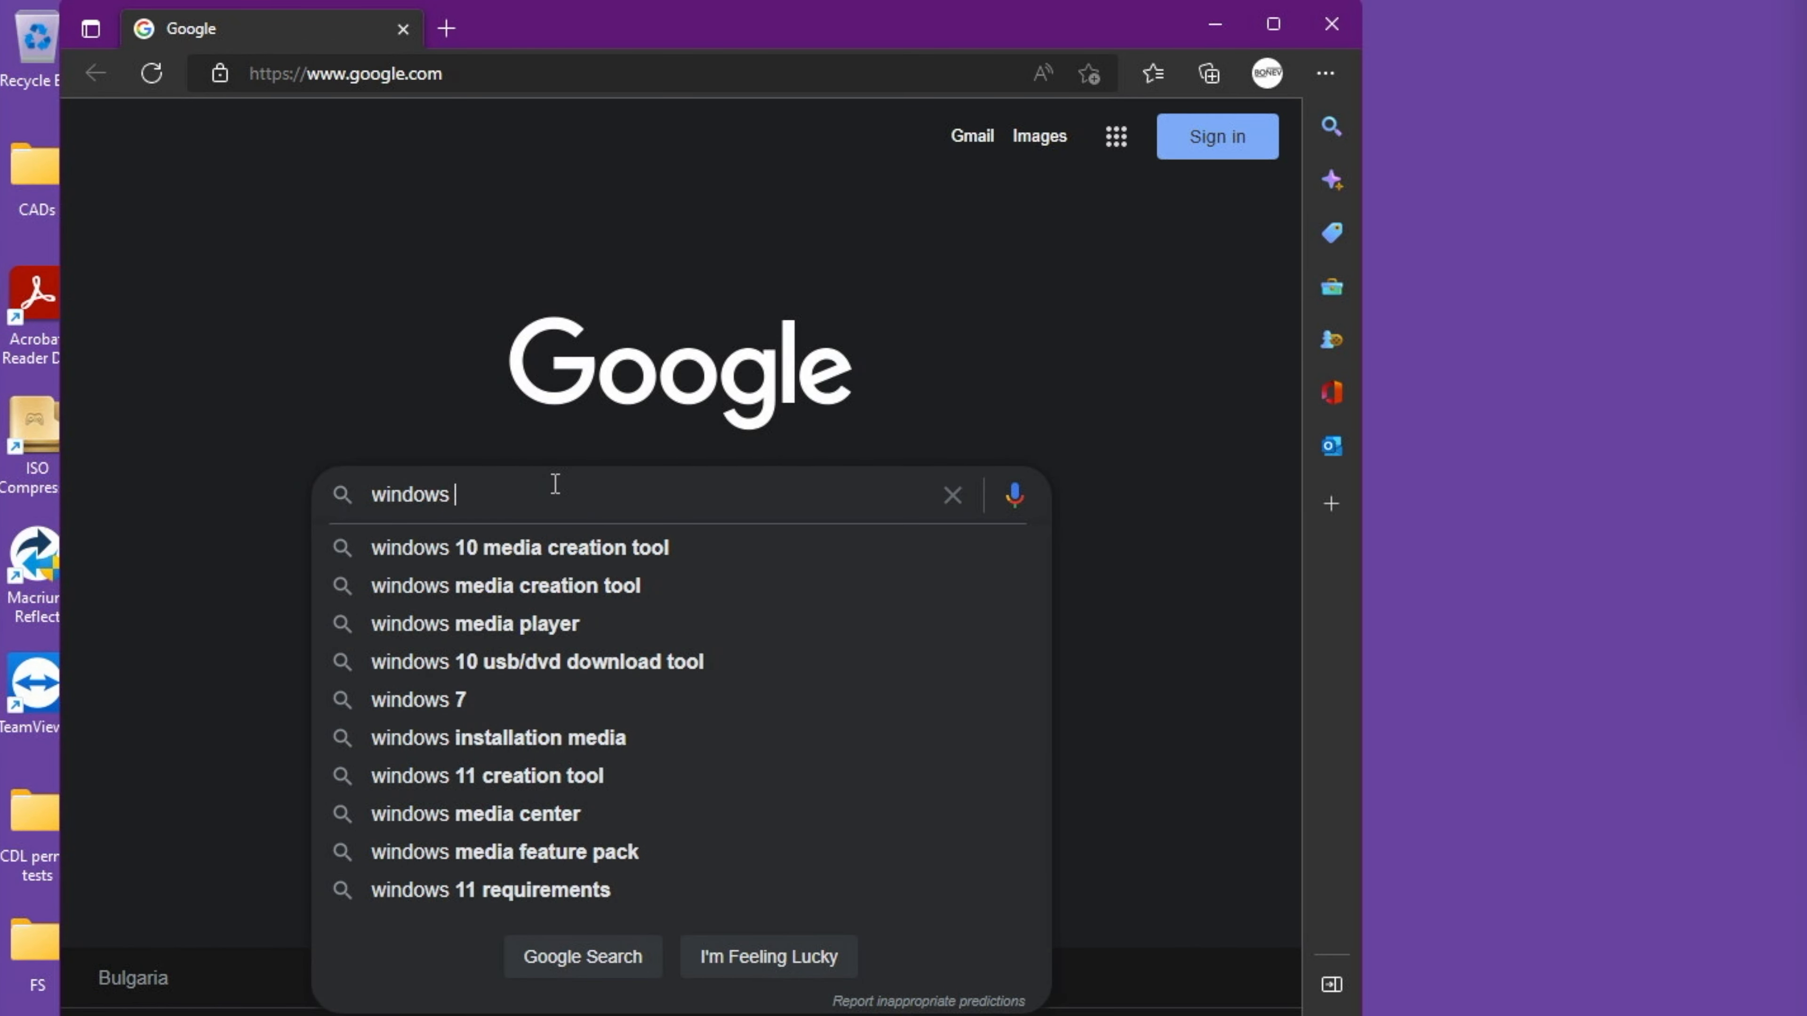
pyautogui.write('media creation .bat')
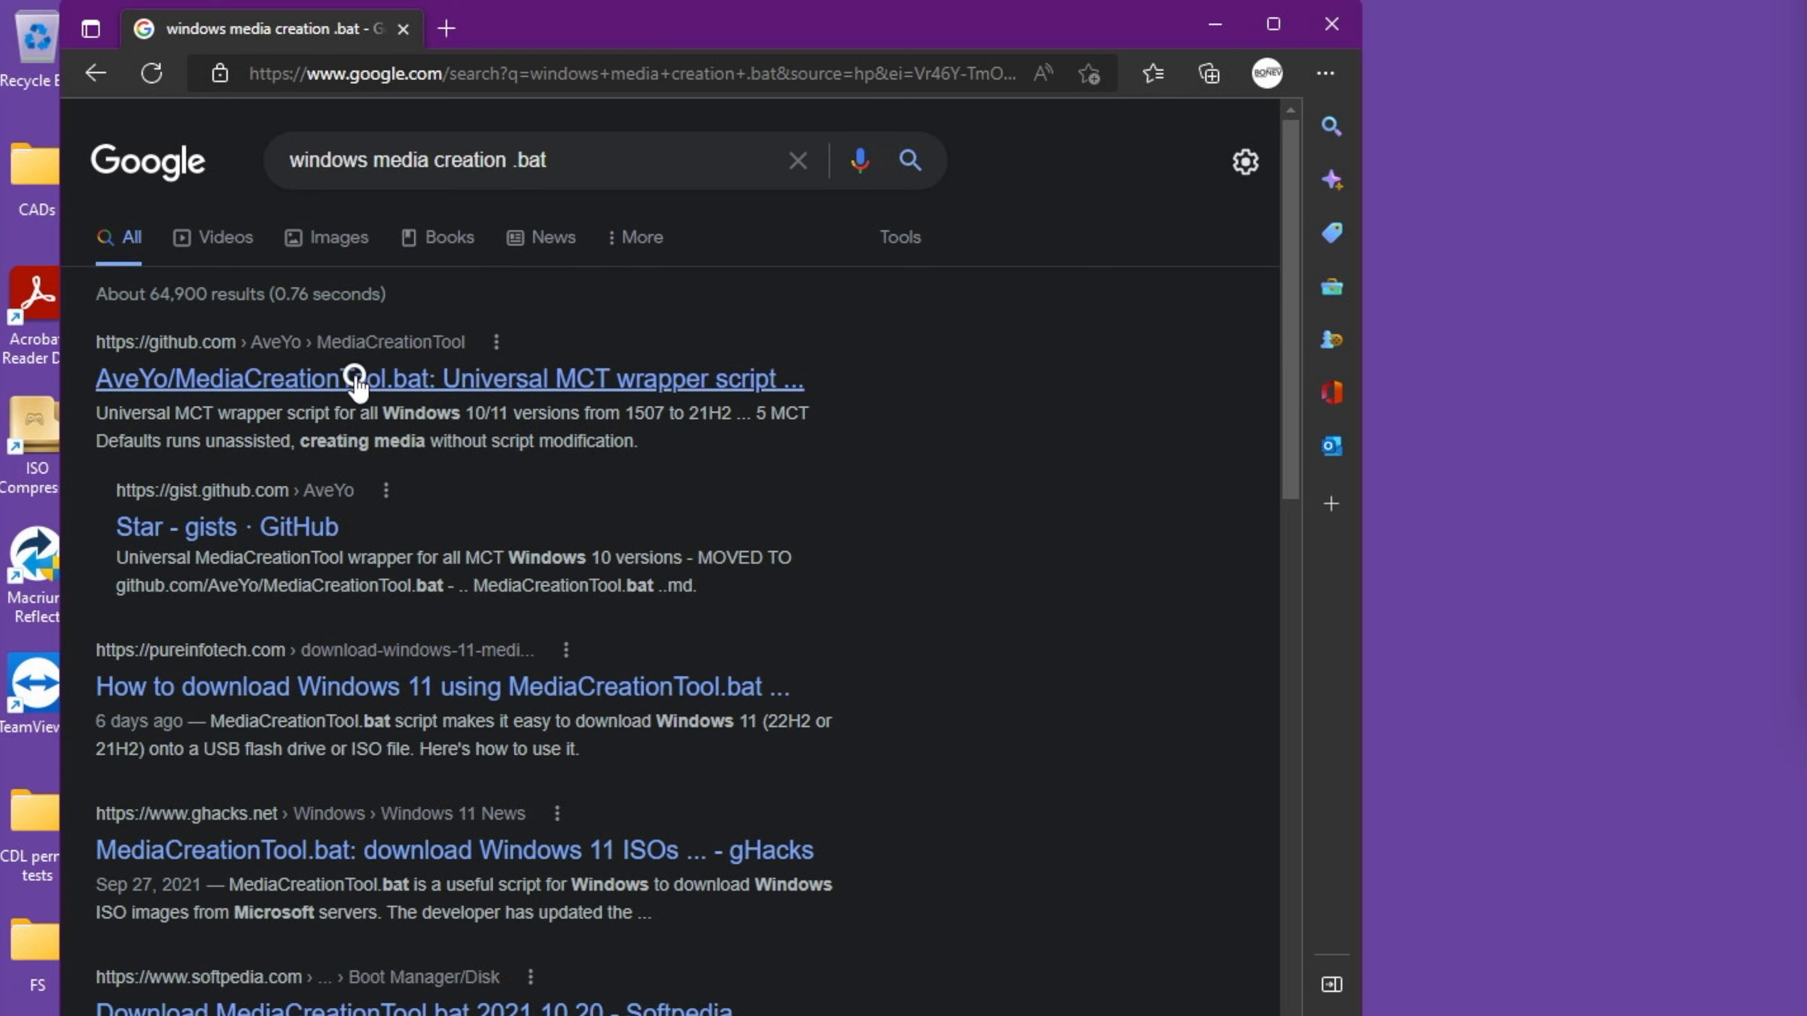
pyautogui.click(447, 378)
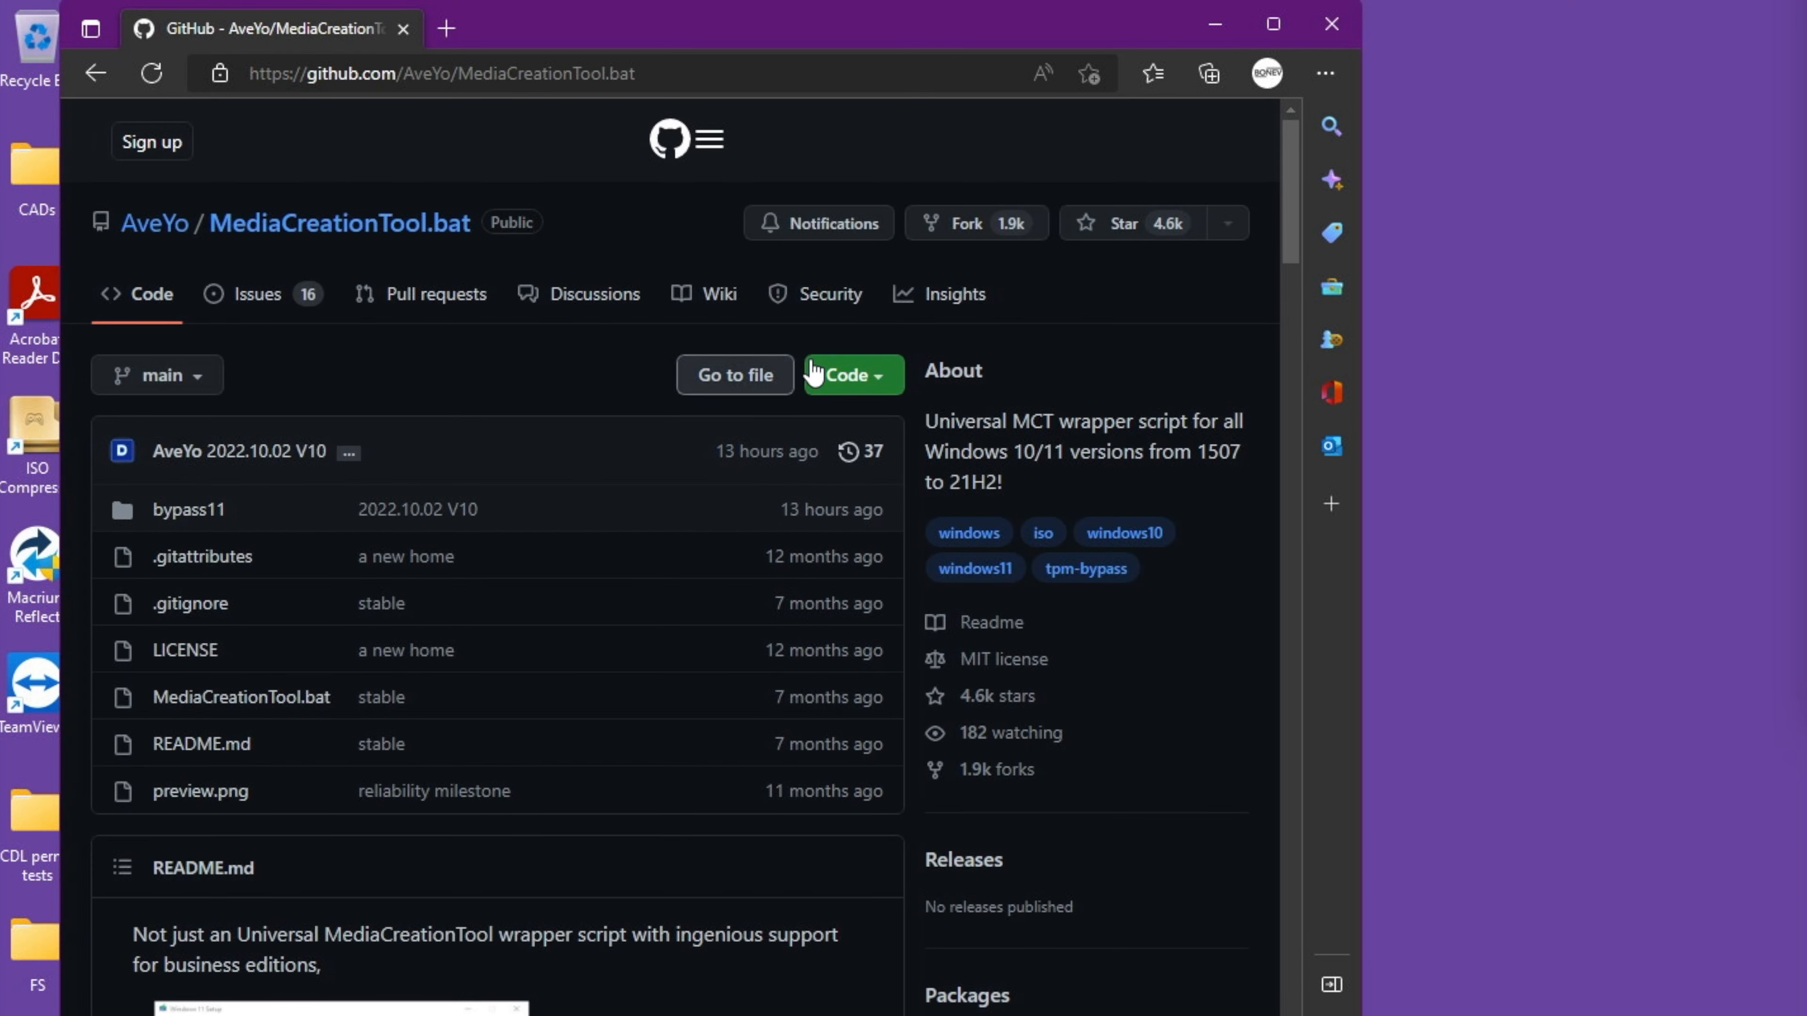
pyautogui.click(846, 375)
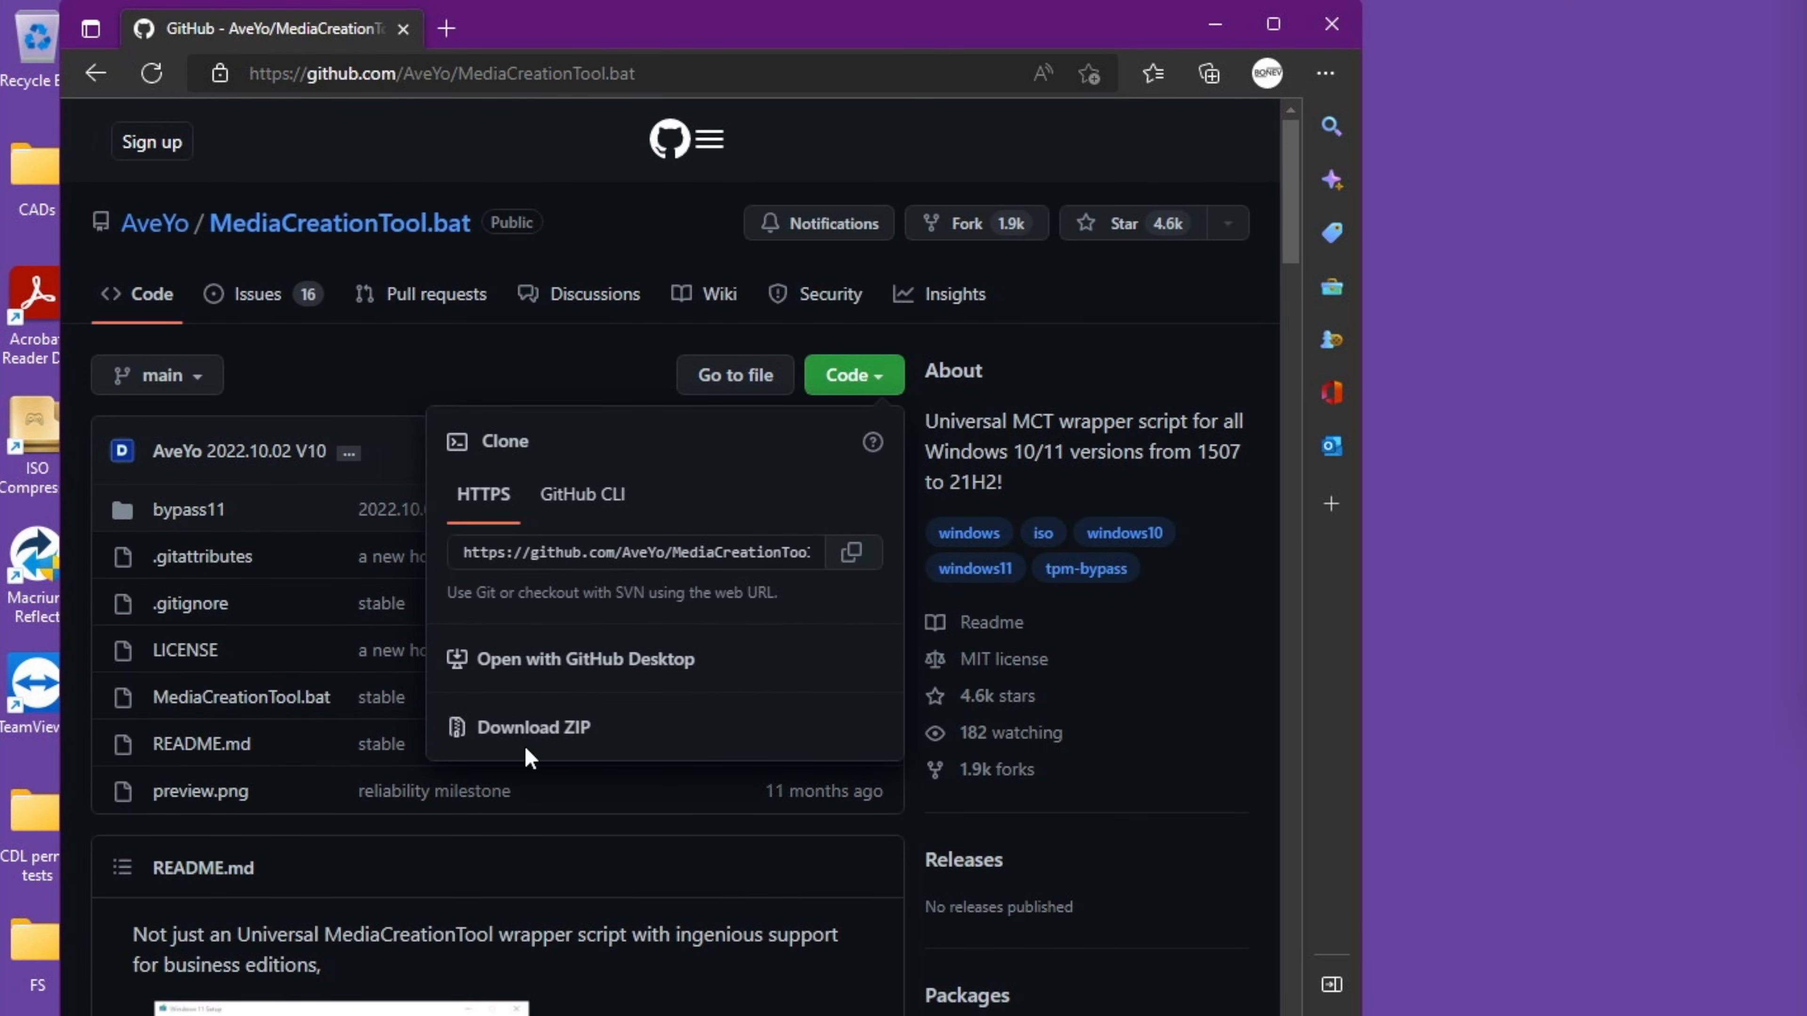
pyautogui.click(1208, 73)
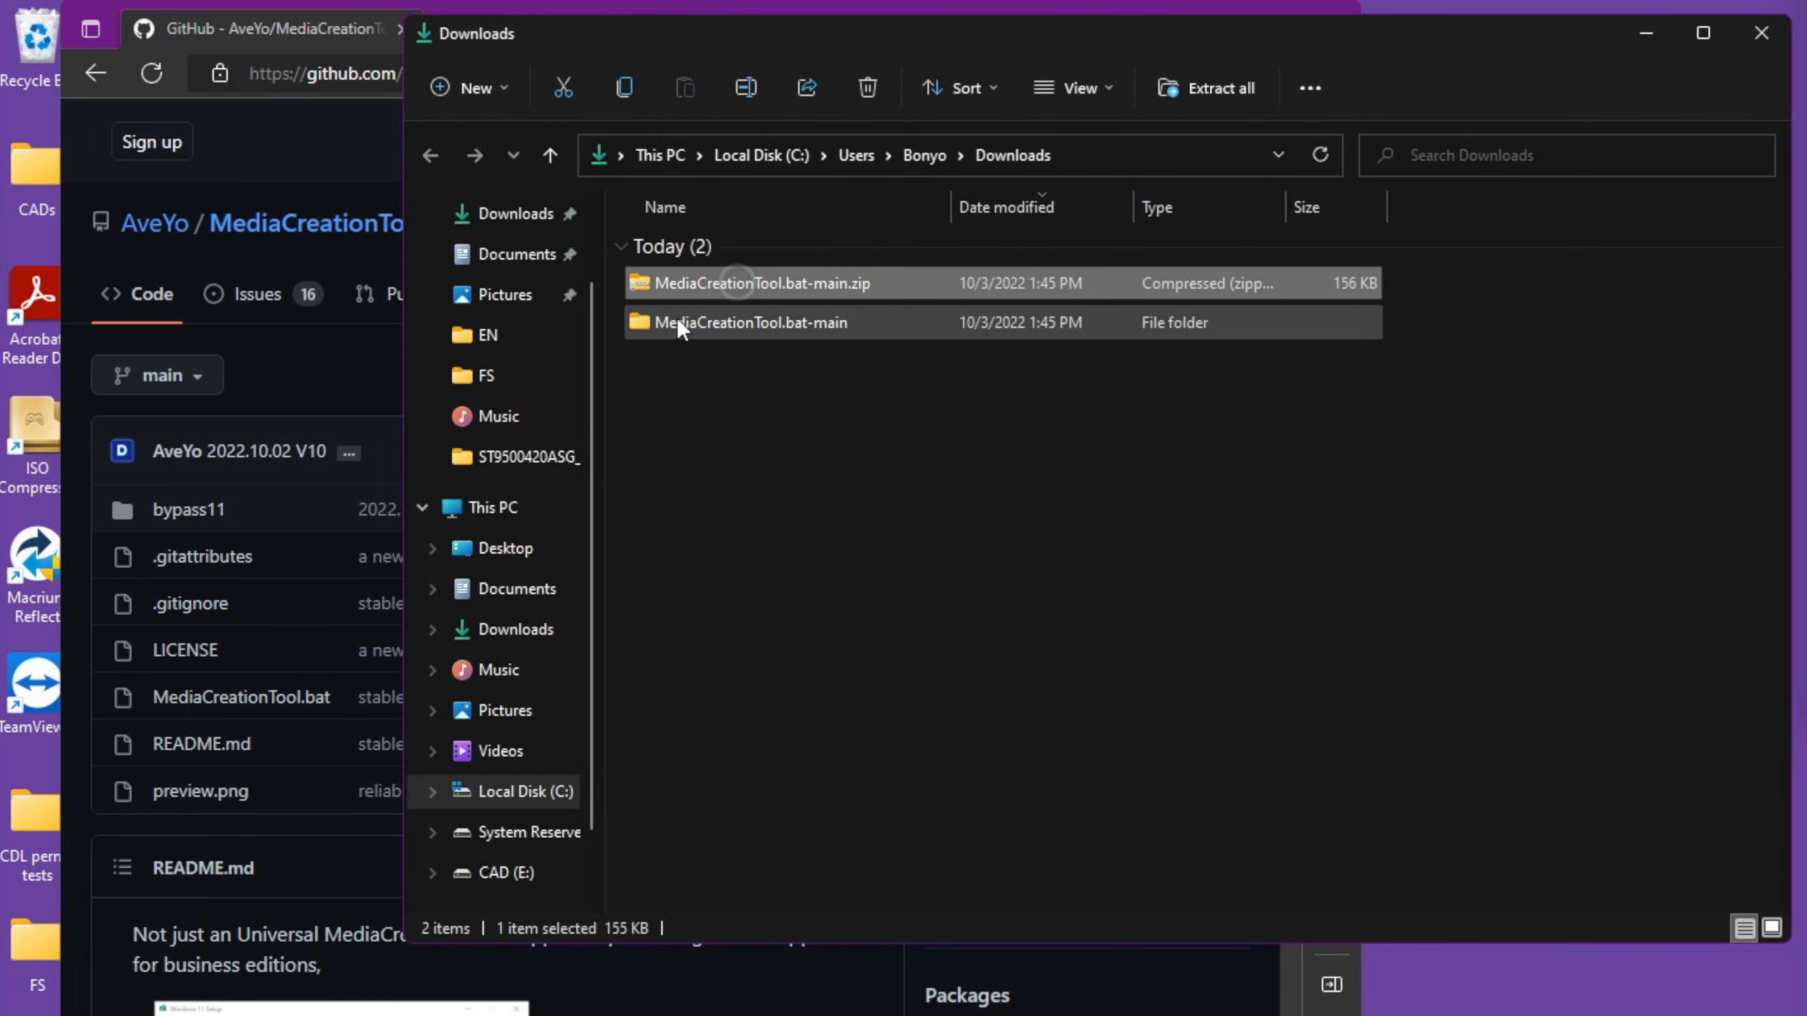
# - Enter MediaCreationTool.bat-main > bypass11, select the Quick_11 TPM toggle script and delete the duplicate ZIP
pyautogui.doubleClick(753, 322)
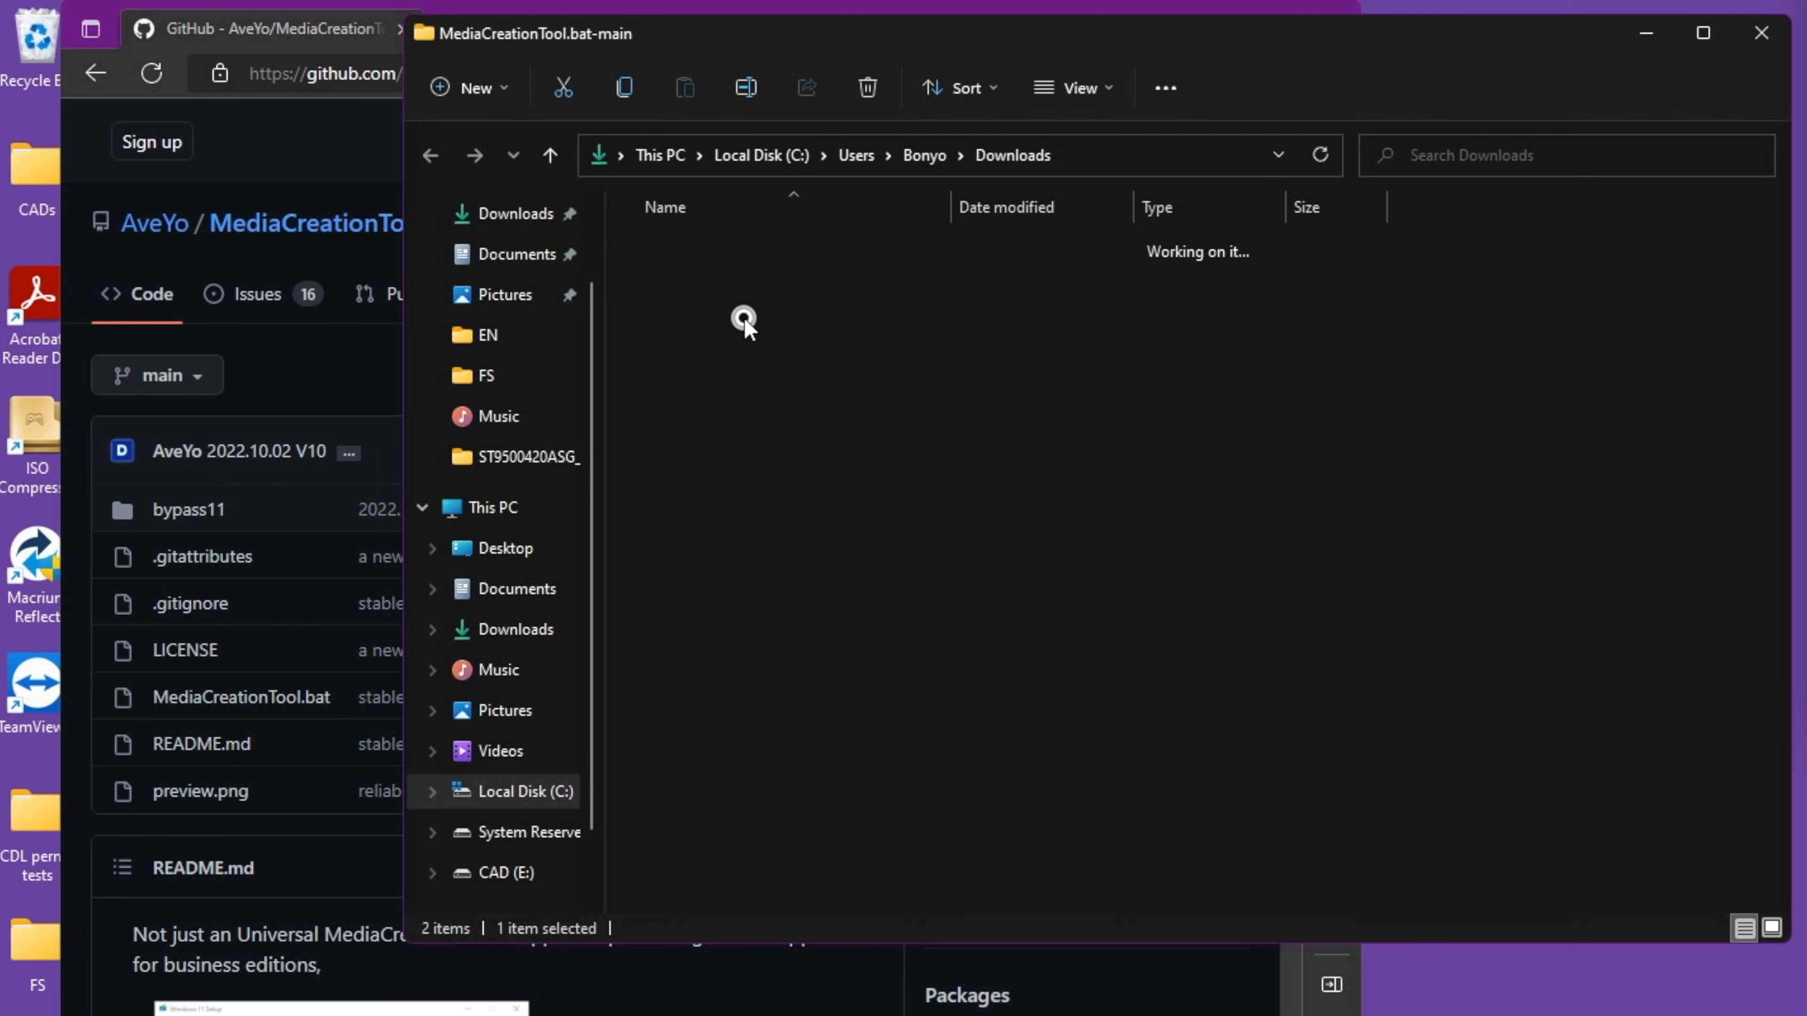
pyautogui.doubleClick(188, 509)
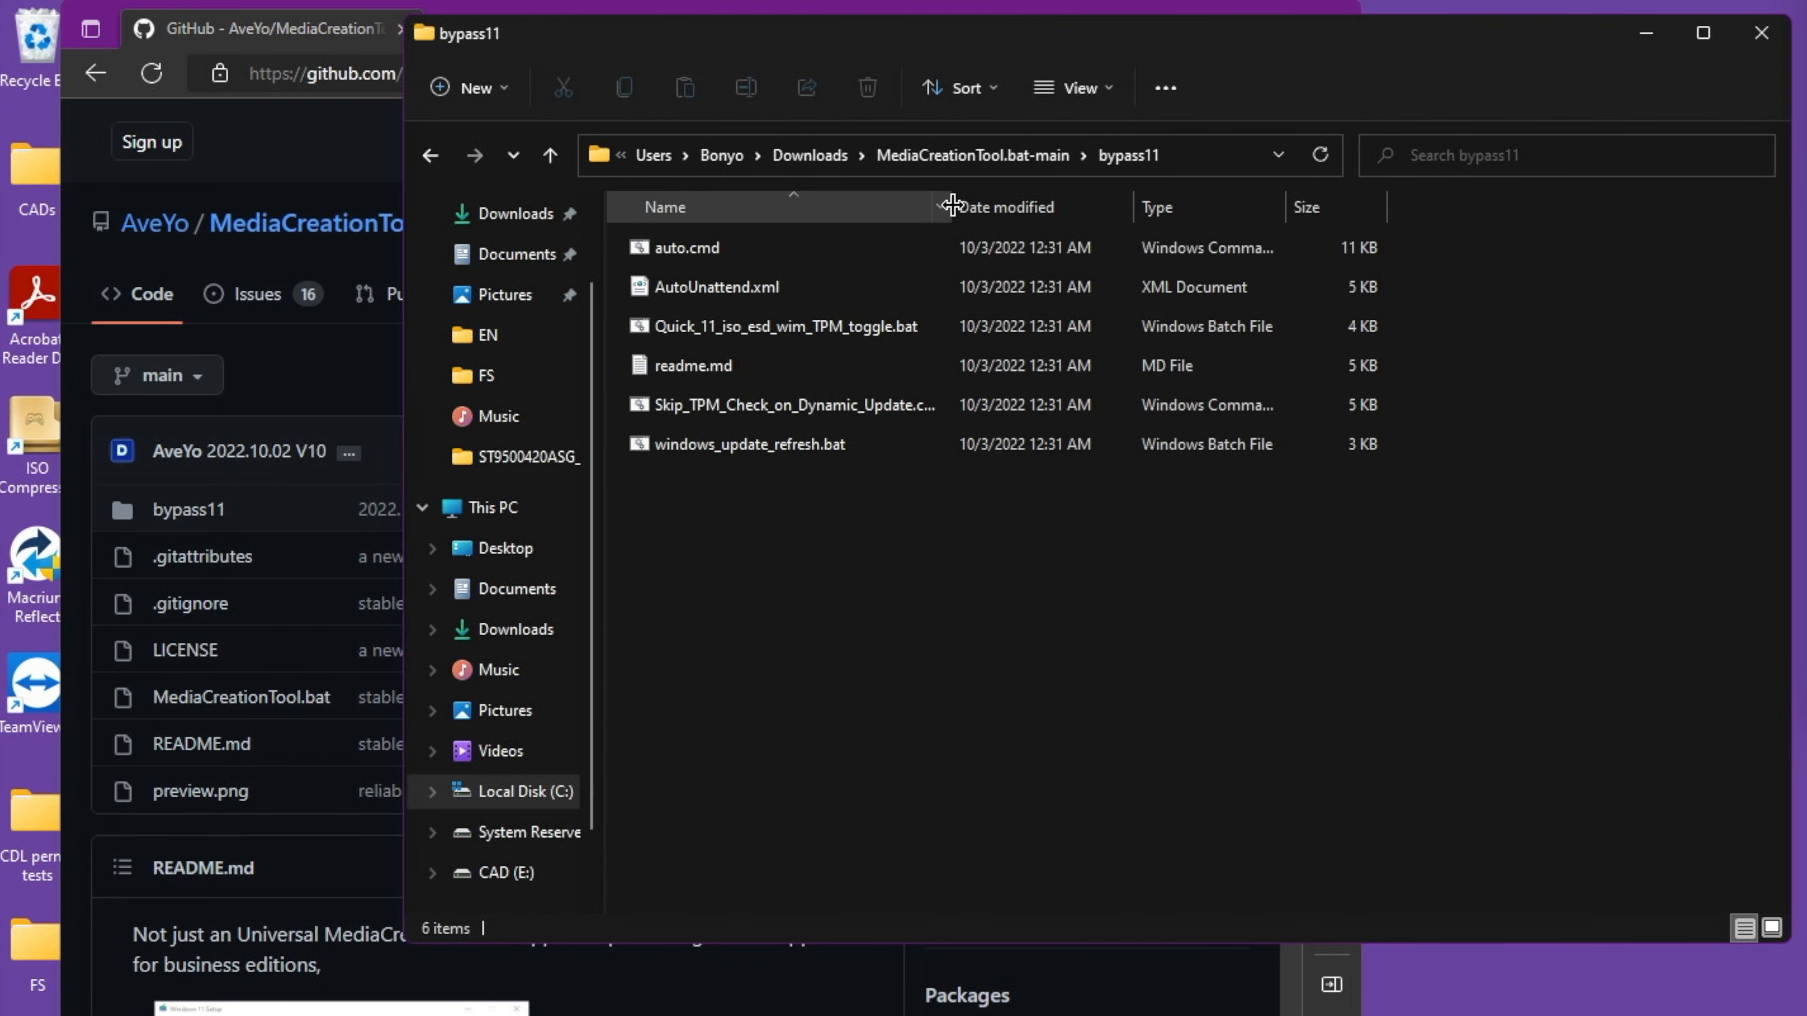
pyautogui.click(784, 326)
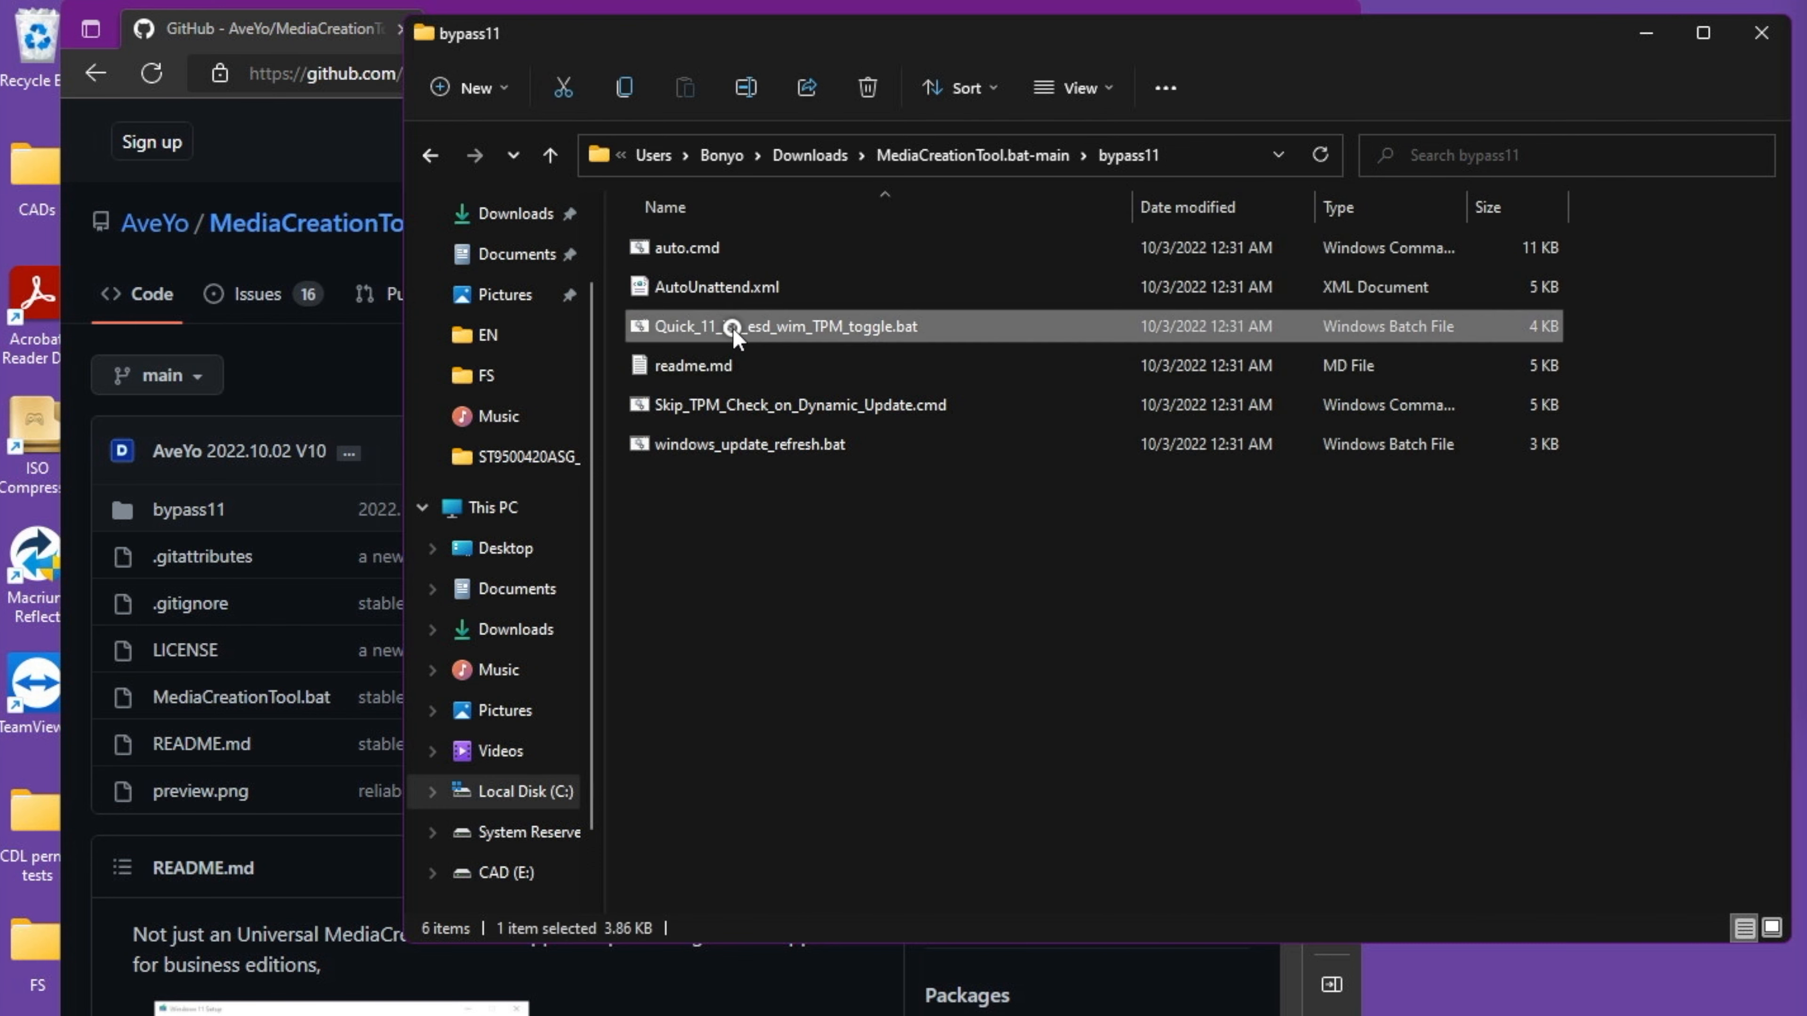
pyautogui.moveTo(692, 674)
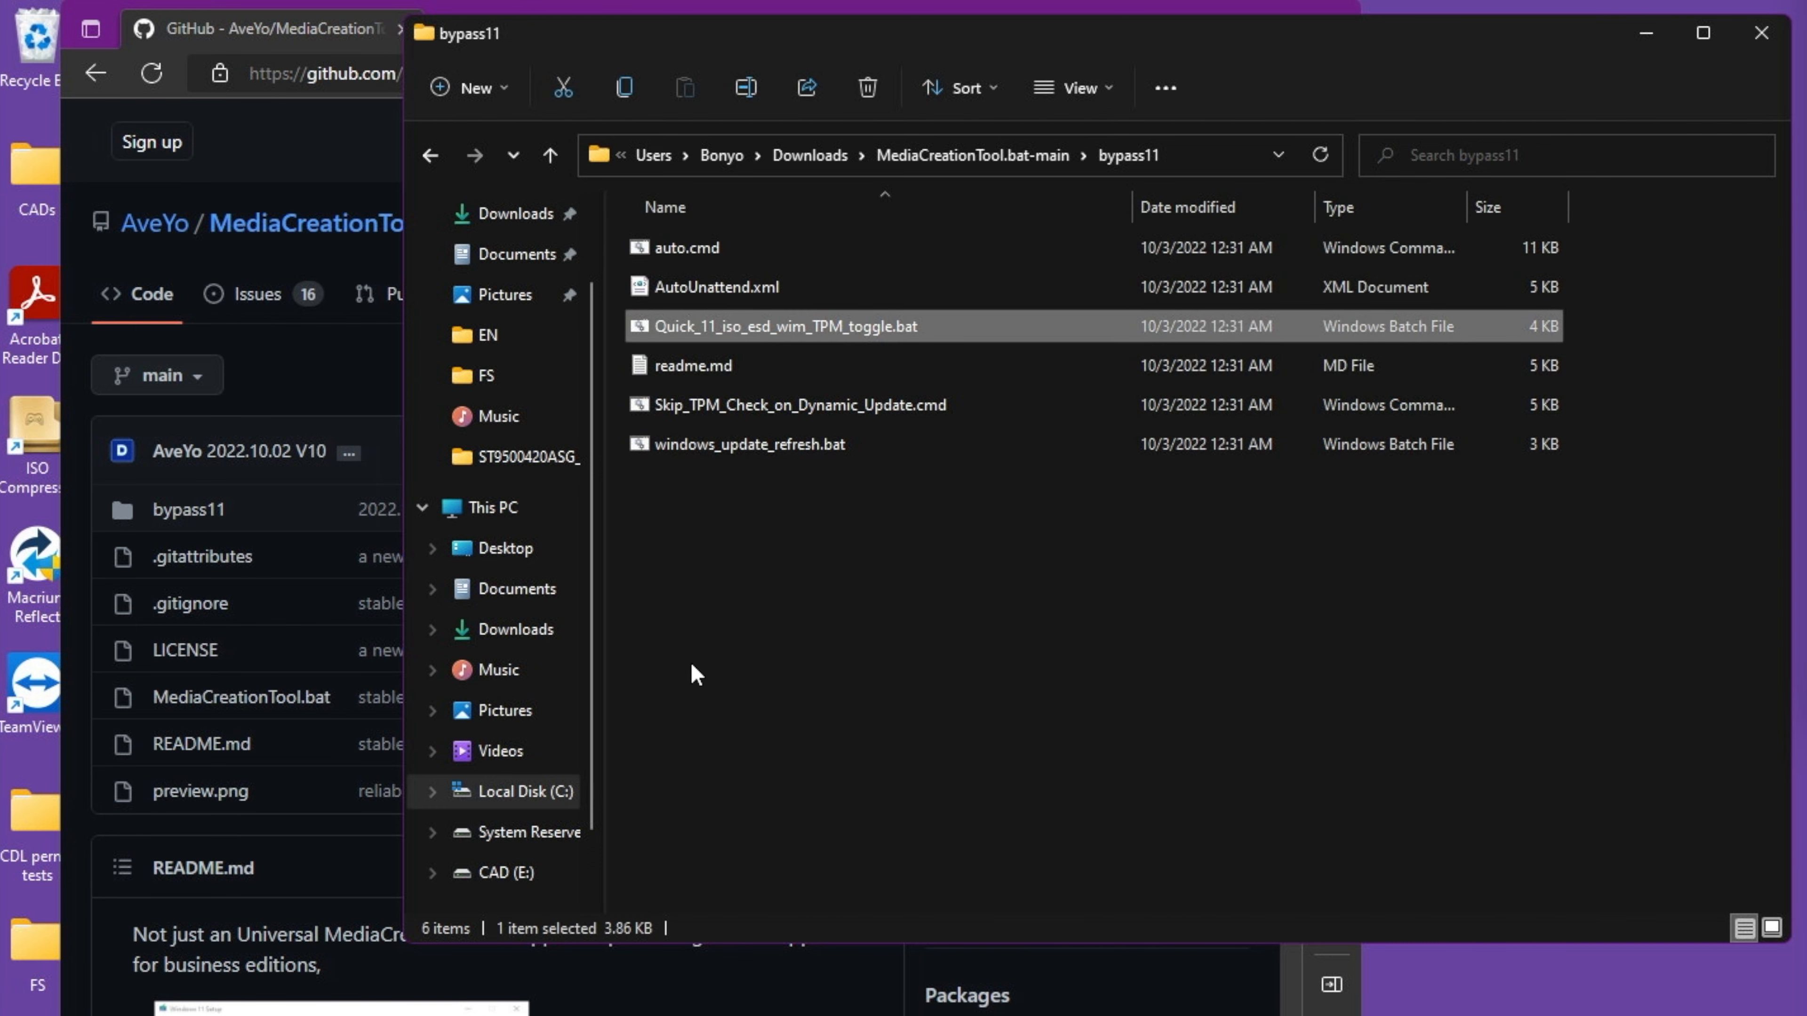
pyautogui.moveTo(40, 45)
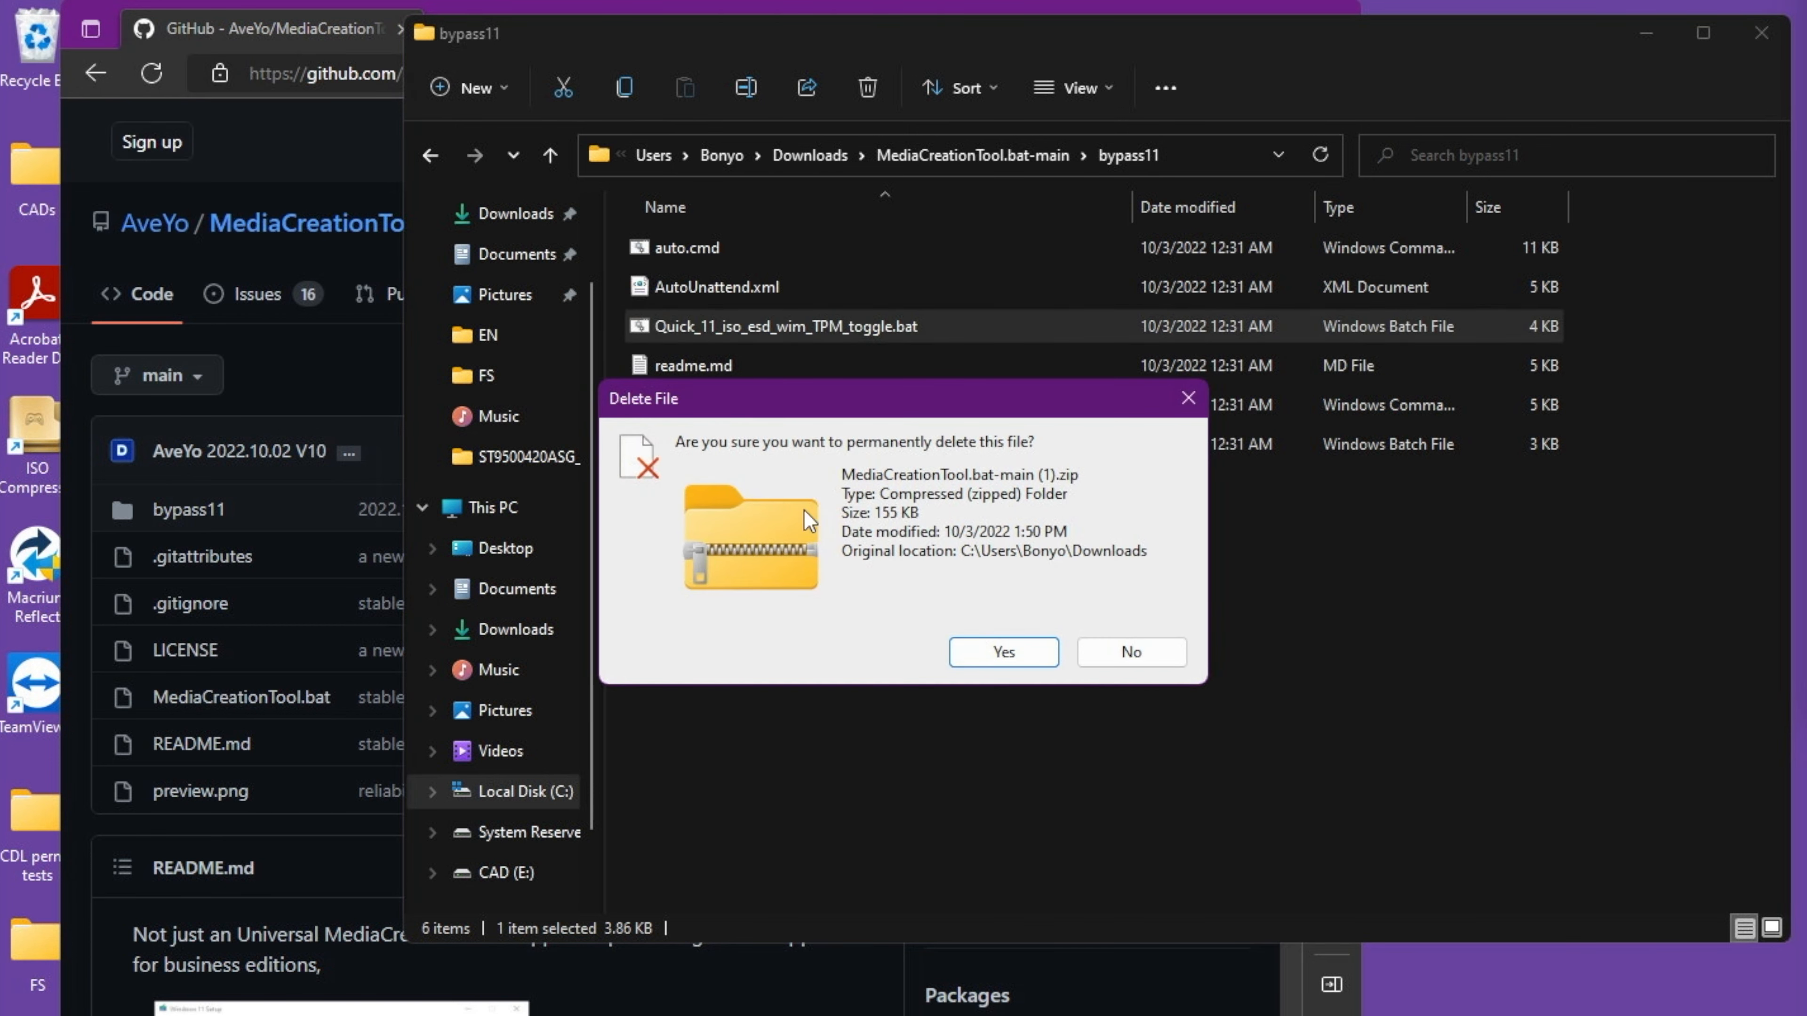
pyautogui.click(1001, 651)
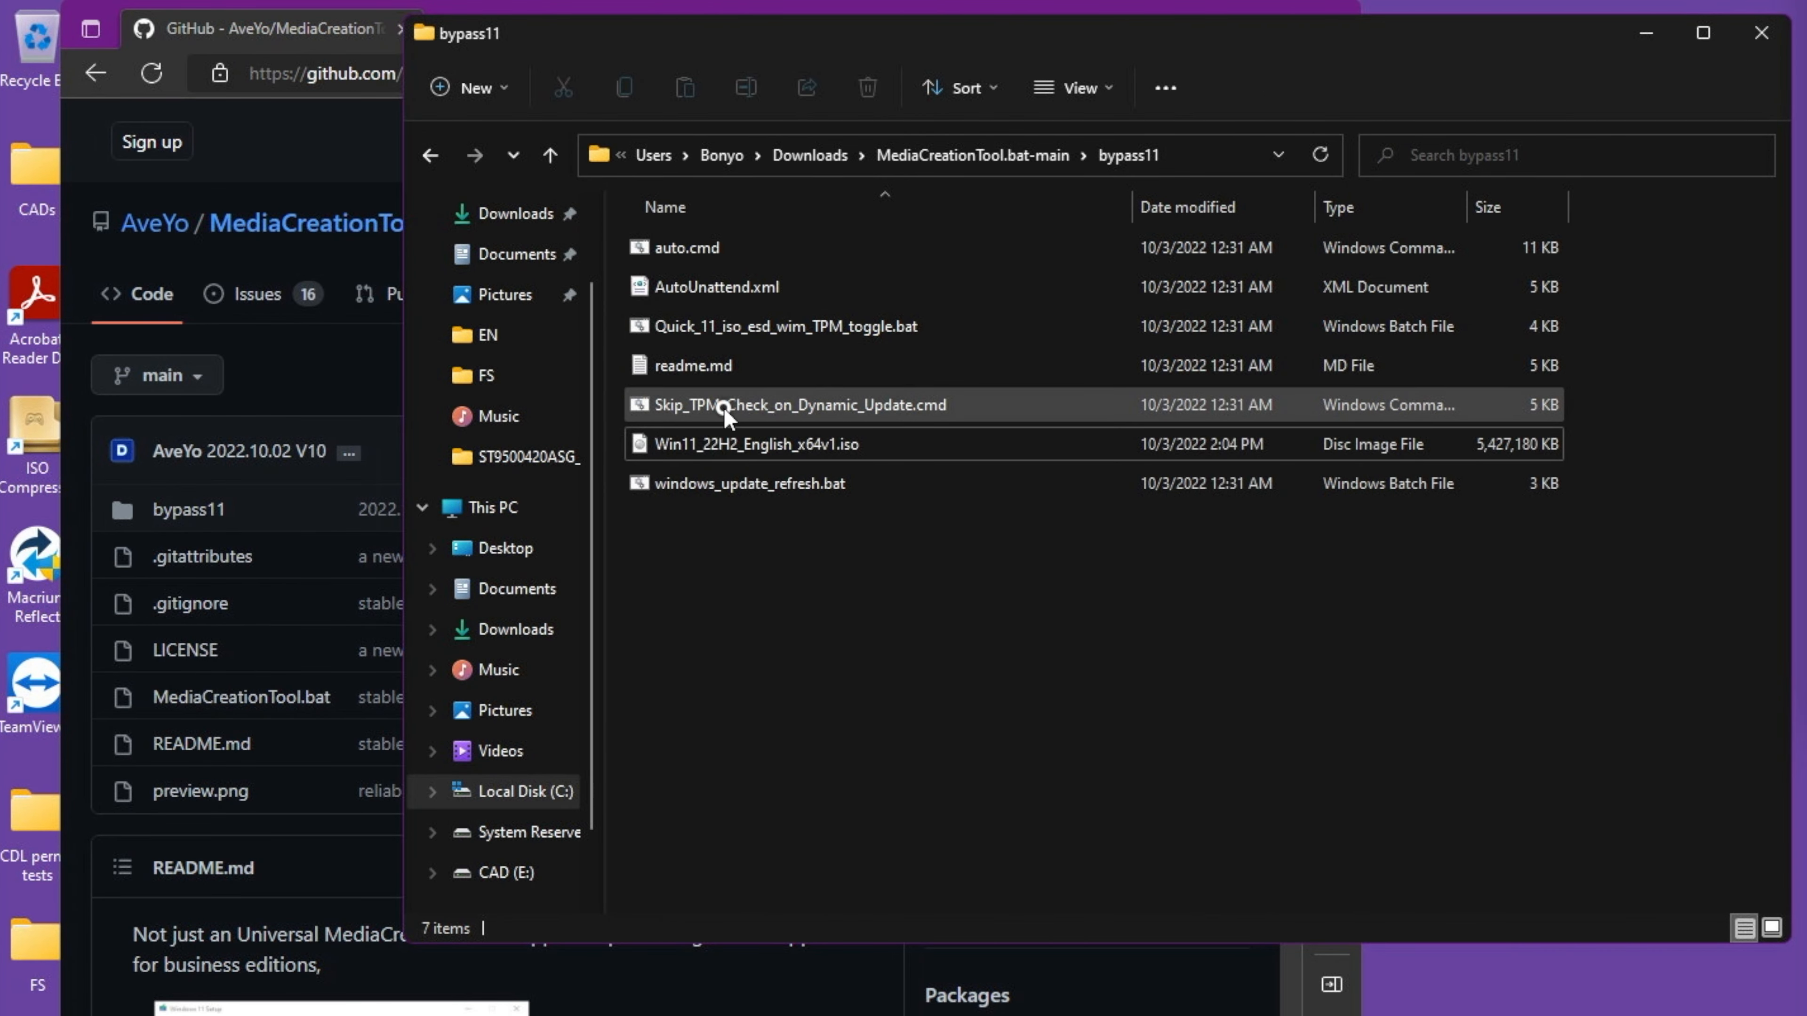
# - Send Win11_22H2_English_x64v1.iso to Quick_11_iso_esd_wim_TPM_toggle.bat via Show more options > Send to
pyautogui.rightClick(750, 443)
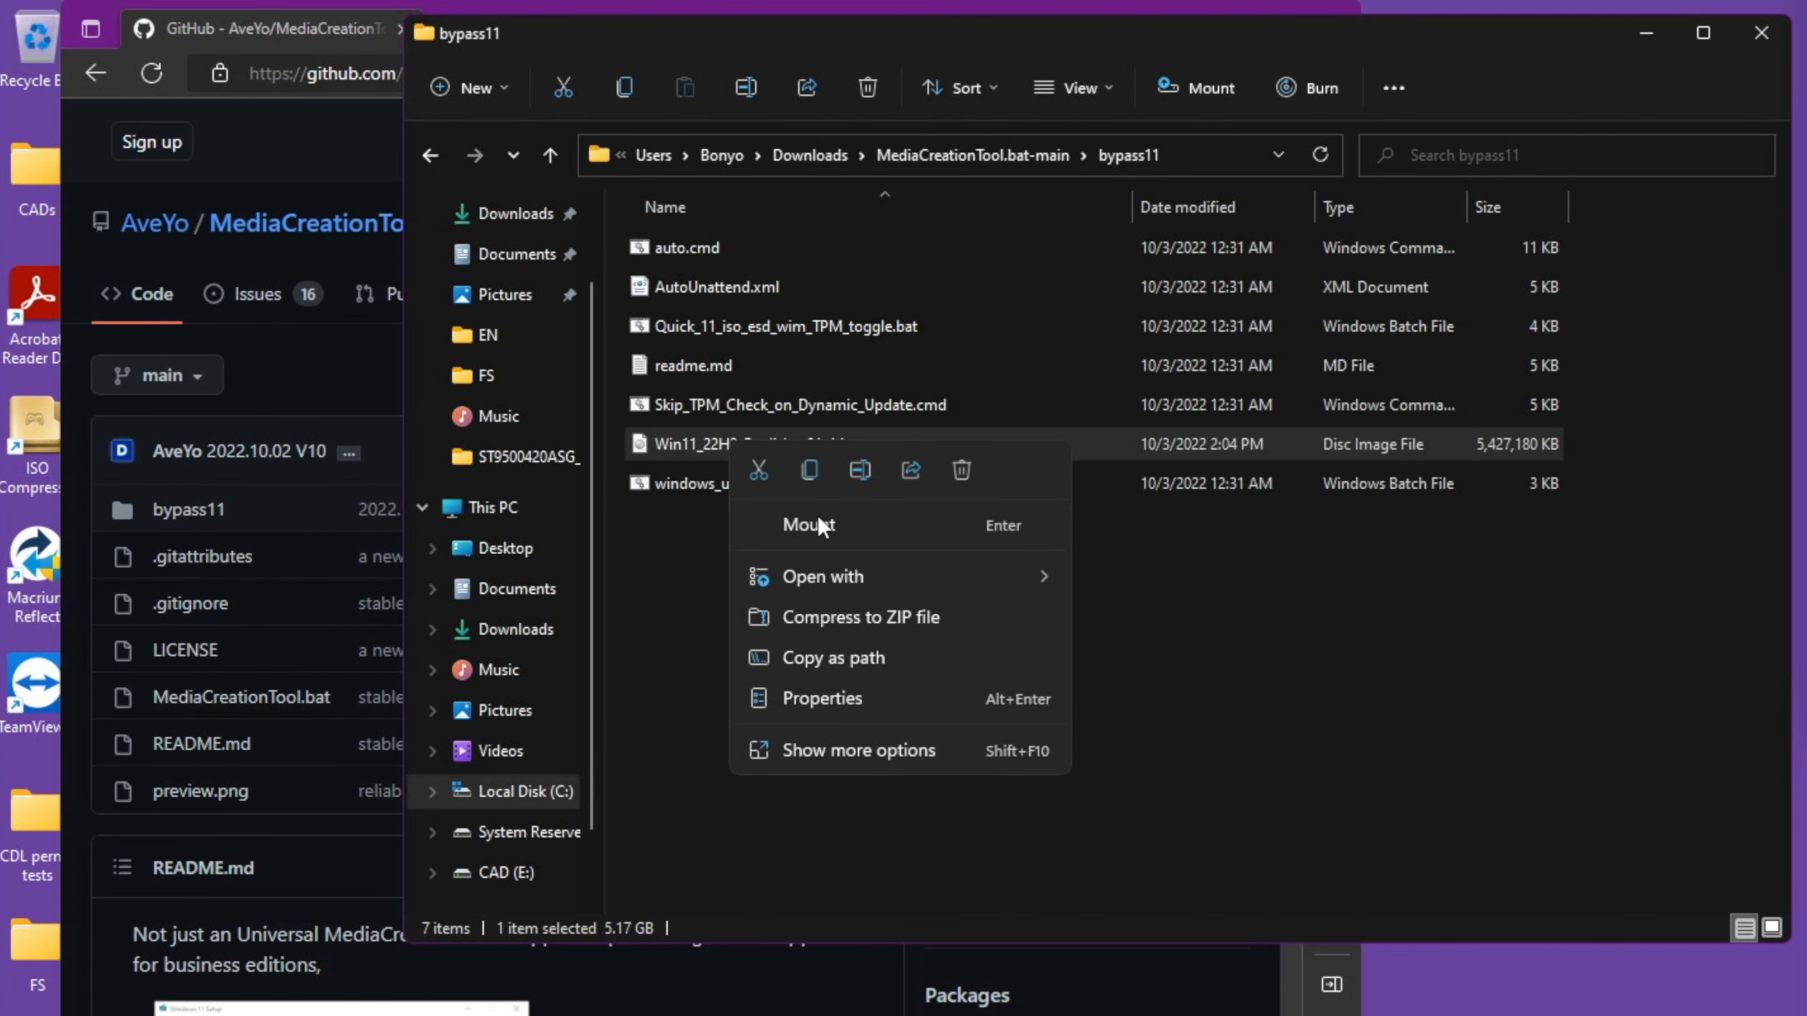
pyautogui.click(857, 750)
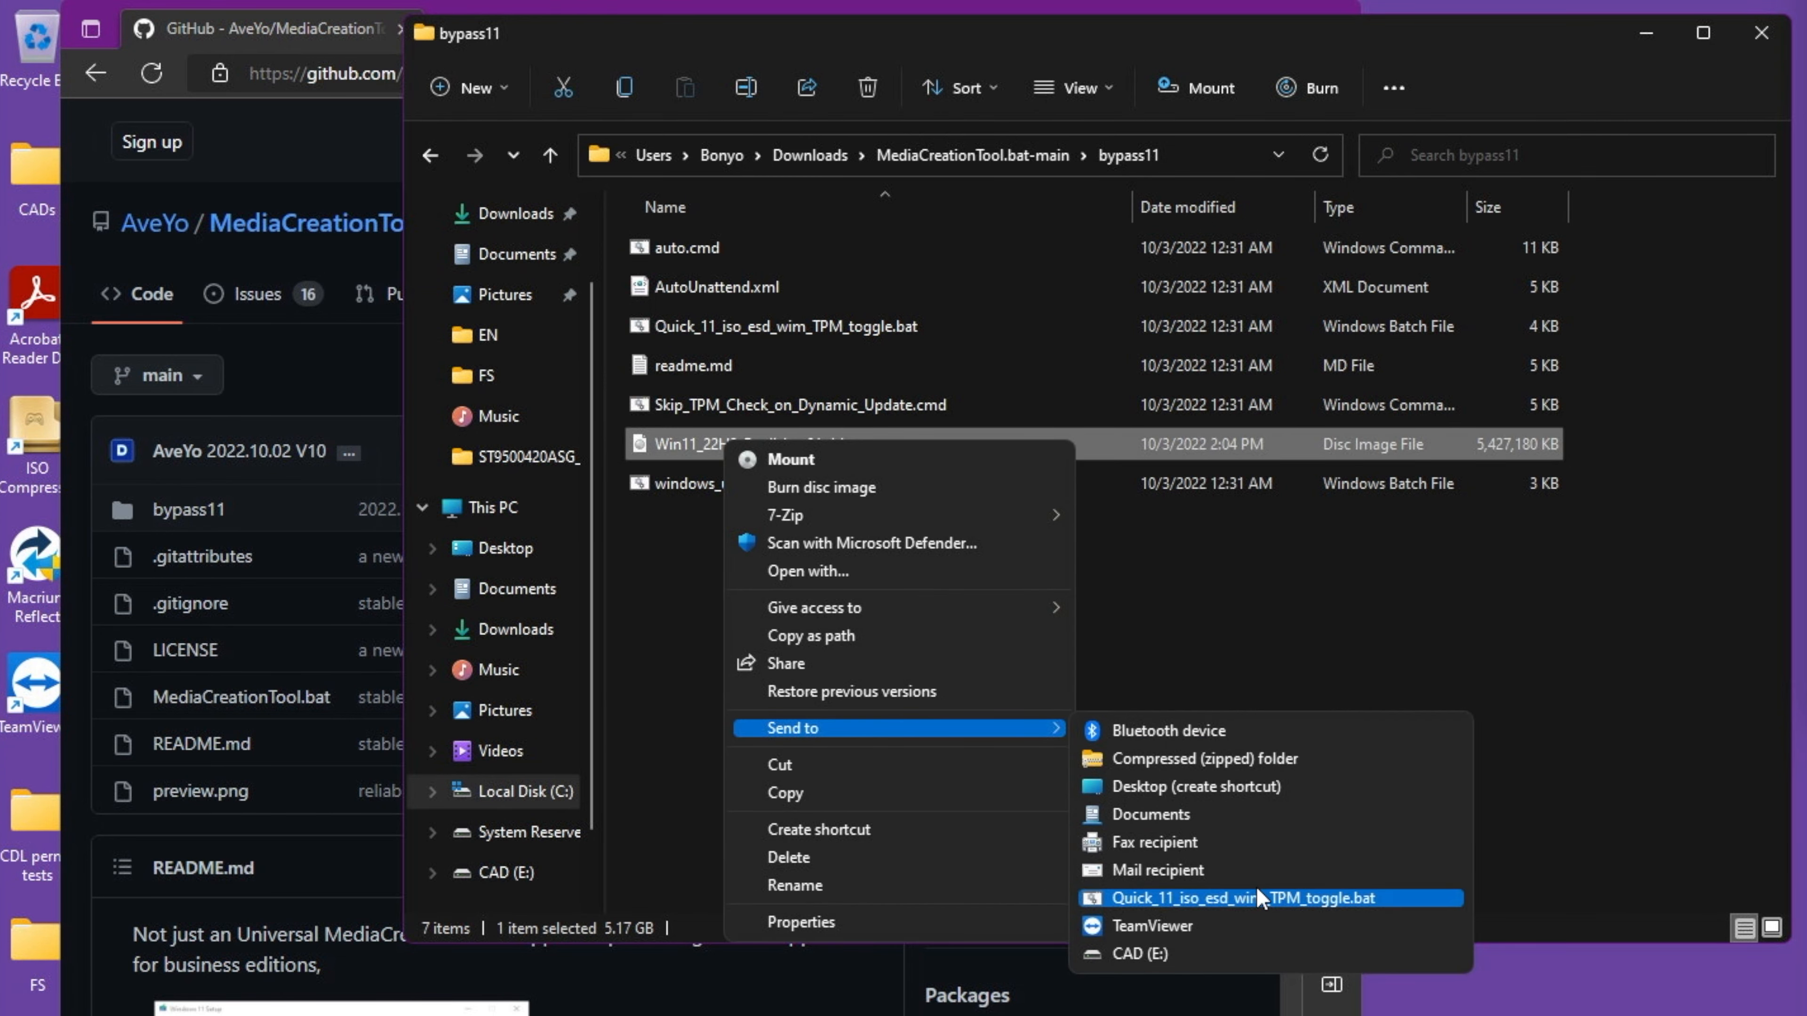
pyautogui.click(1249, 898)
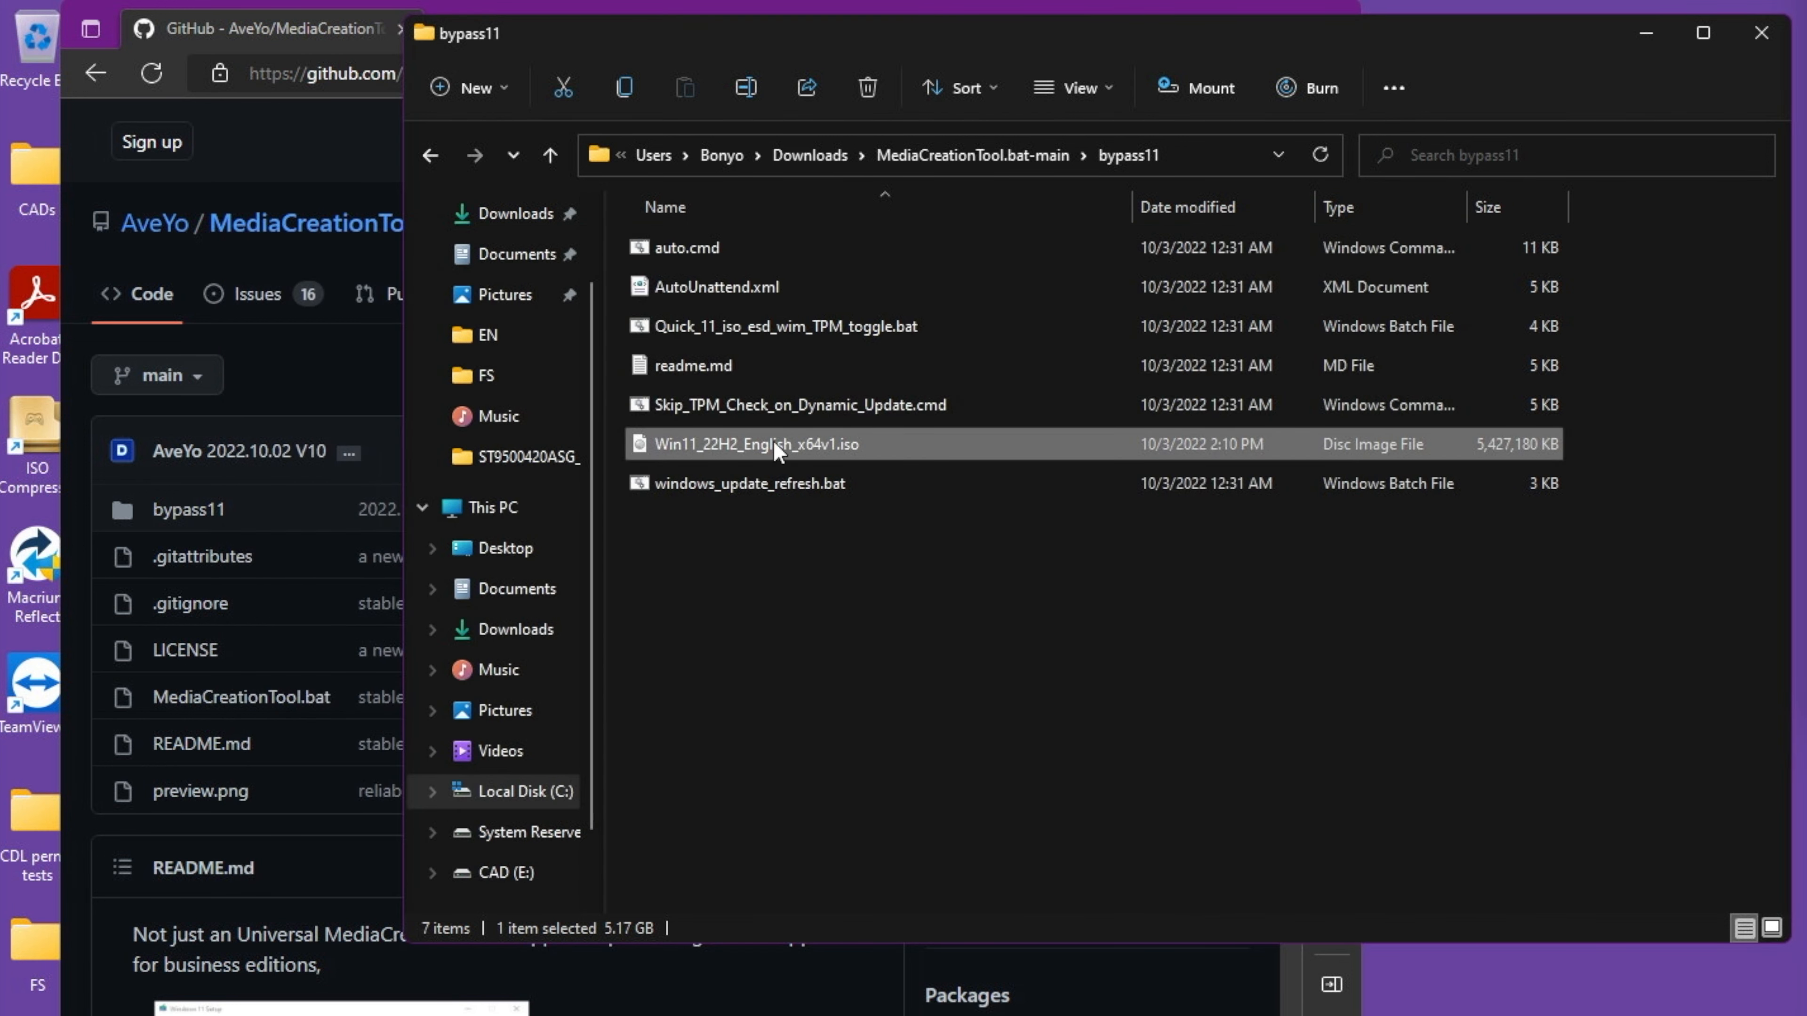
# - Mount the patched Win11_22H2 ISO and launch setup.exe from the mounted DVD drive
pyautogui.doubleClick(755, 444)
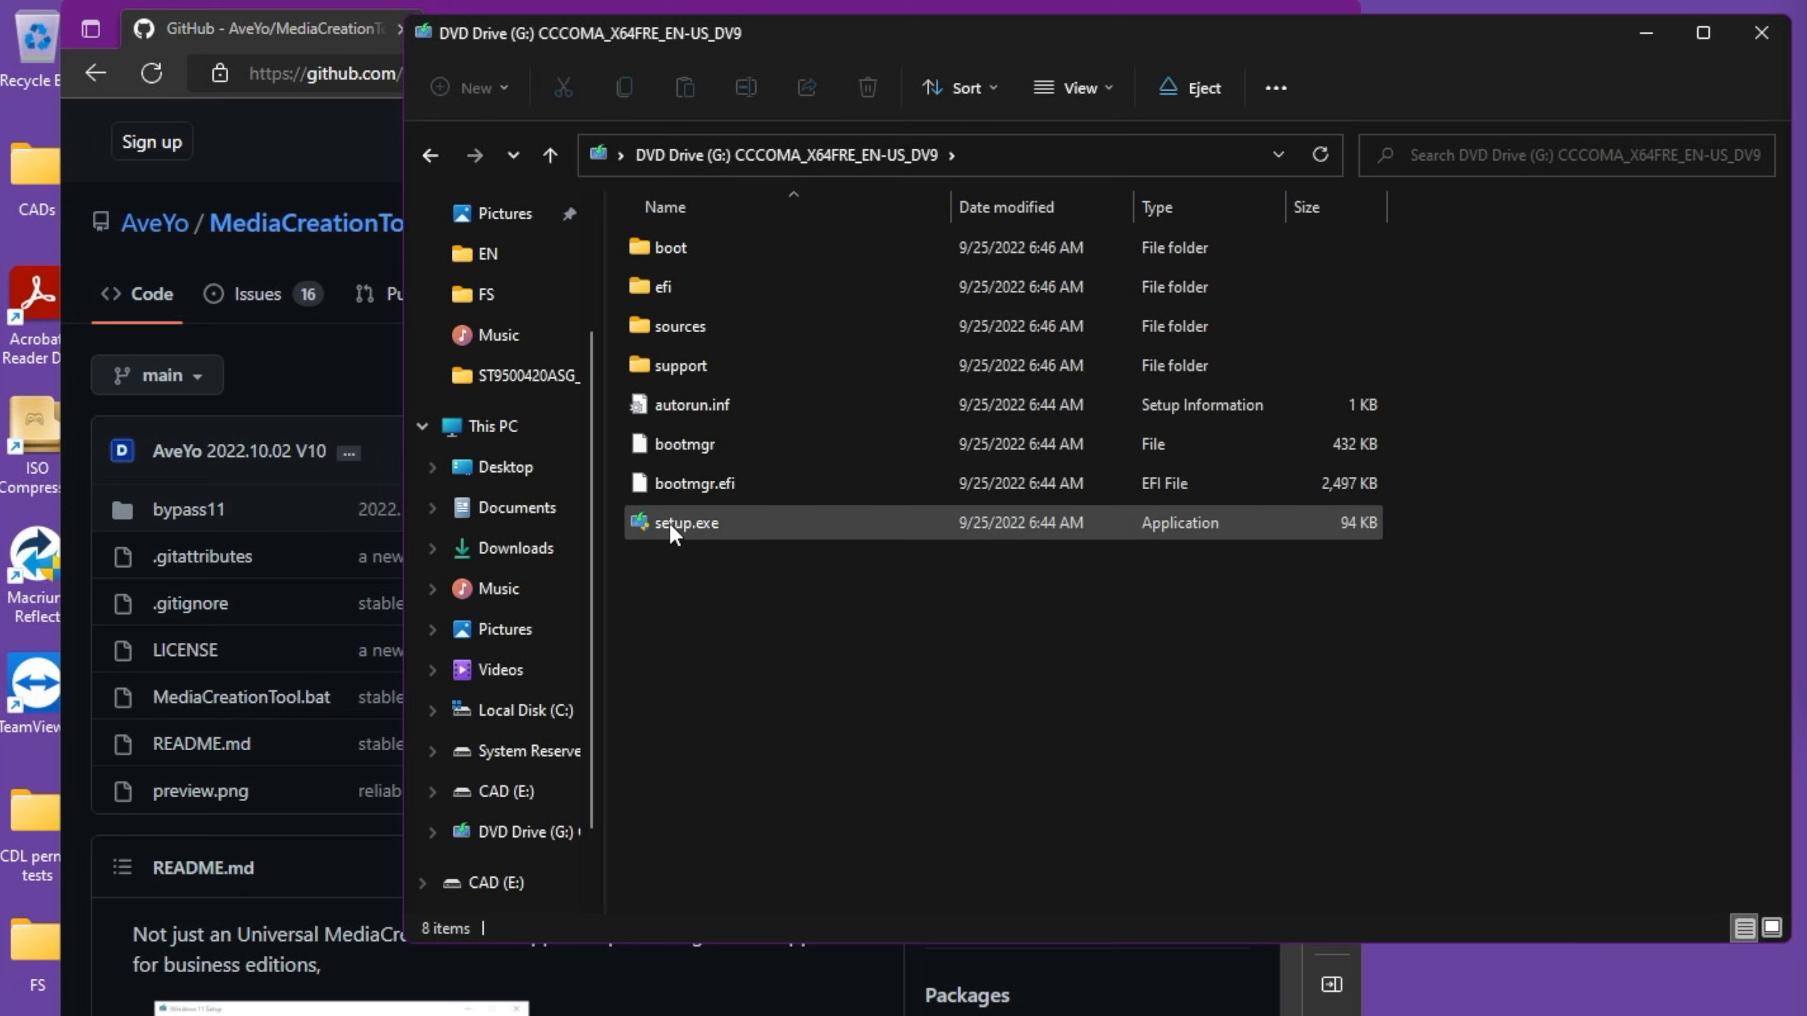
pyautogui.doubleClick(686, 522)
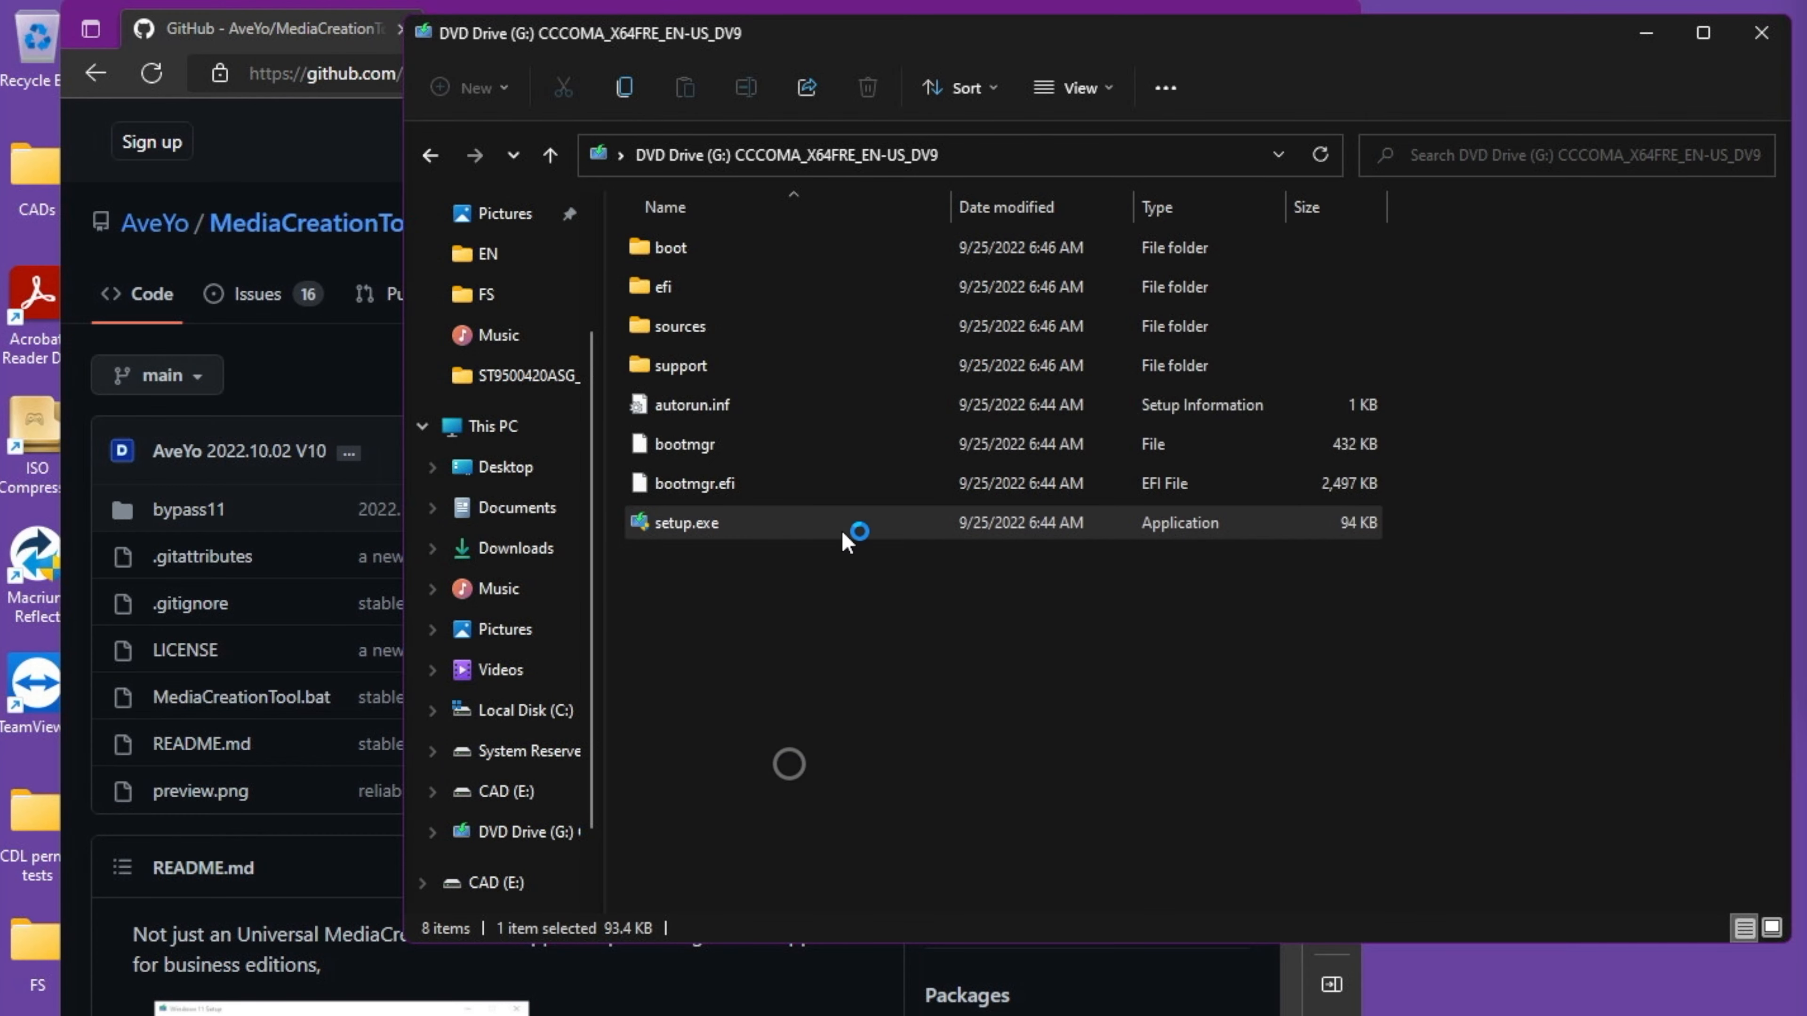
pyautogui.moveTo(837, 396)
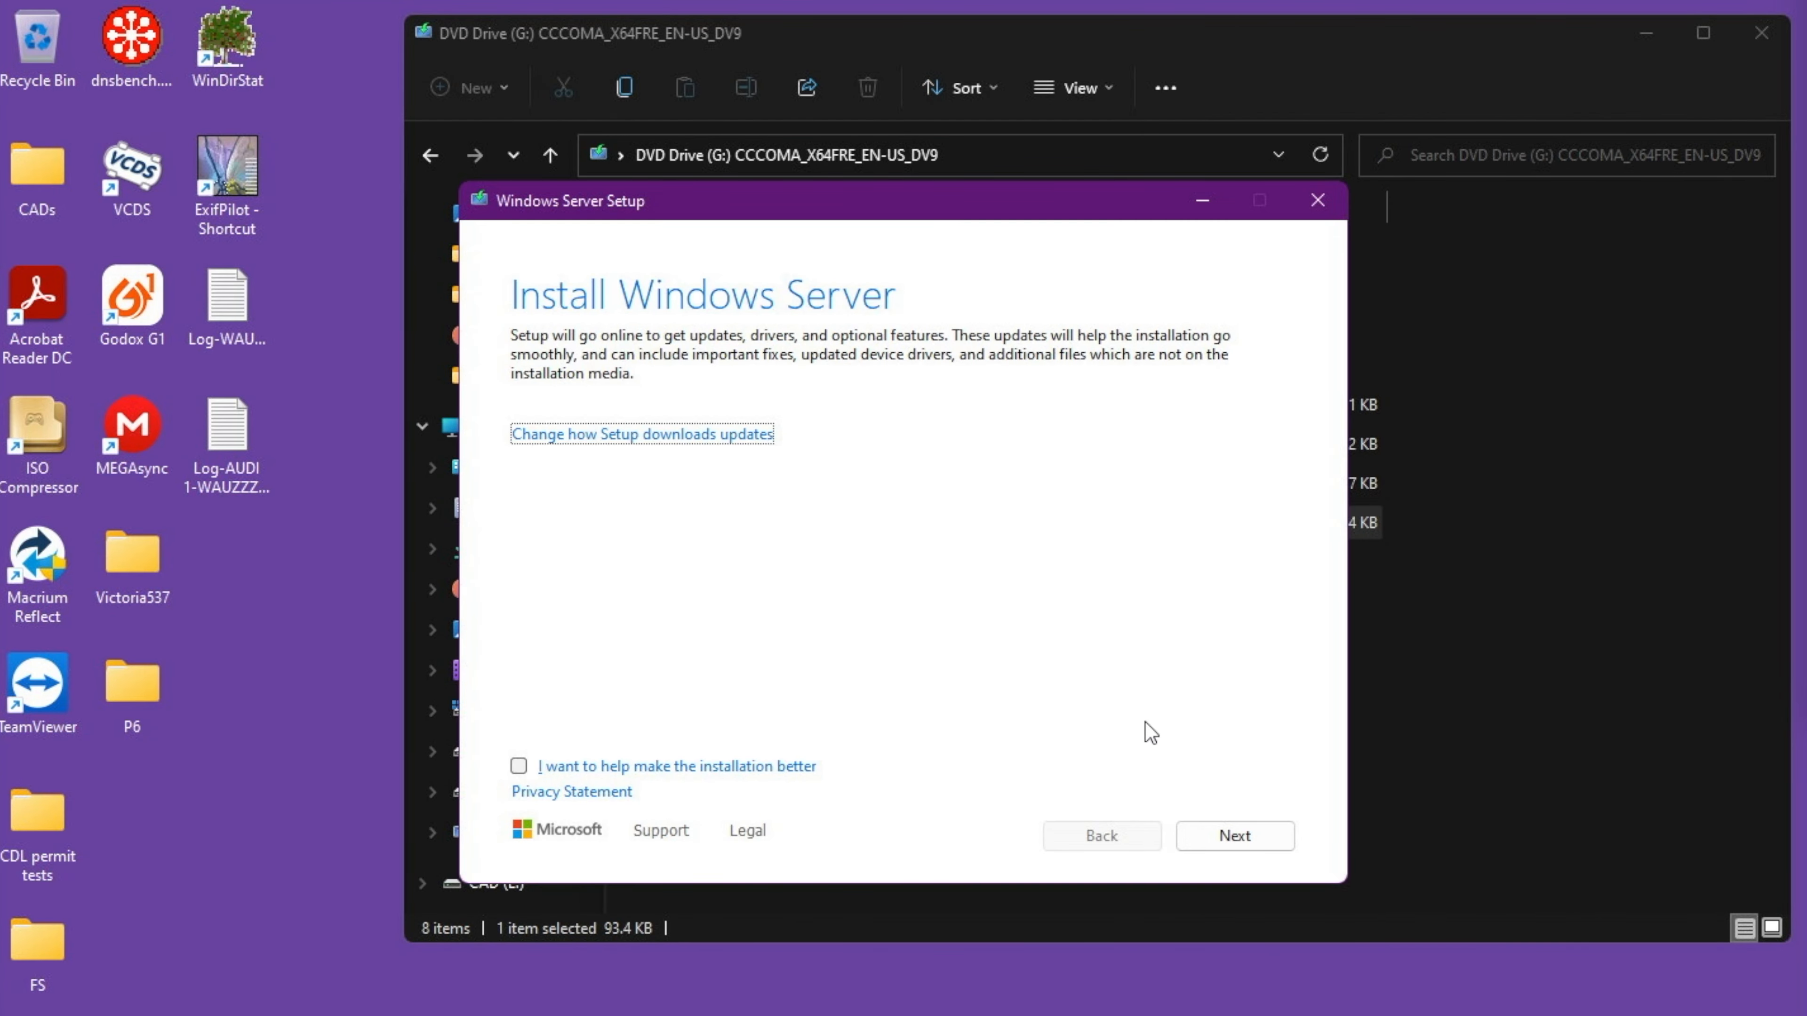
# - Advance Windows Server Setup past its welcome page to the product key prompt, then leave the installer
pyautogui.click(1232, 836)
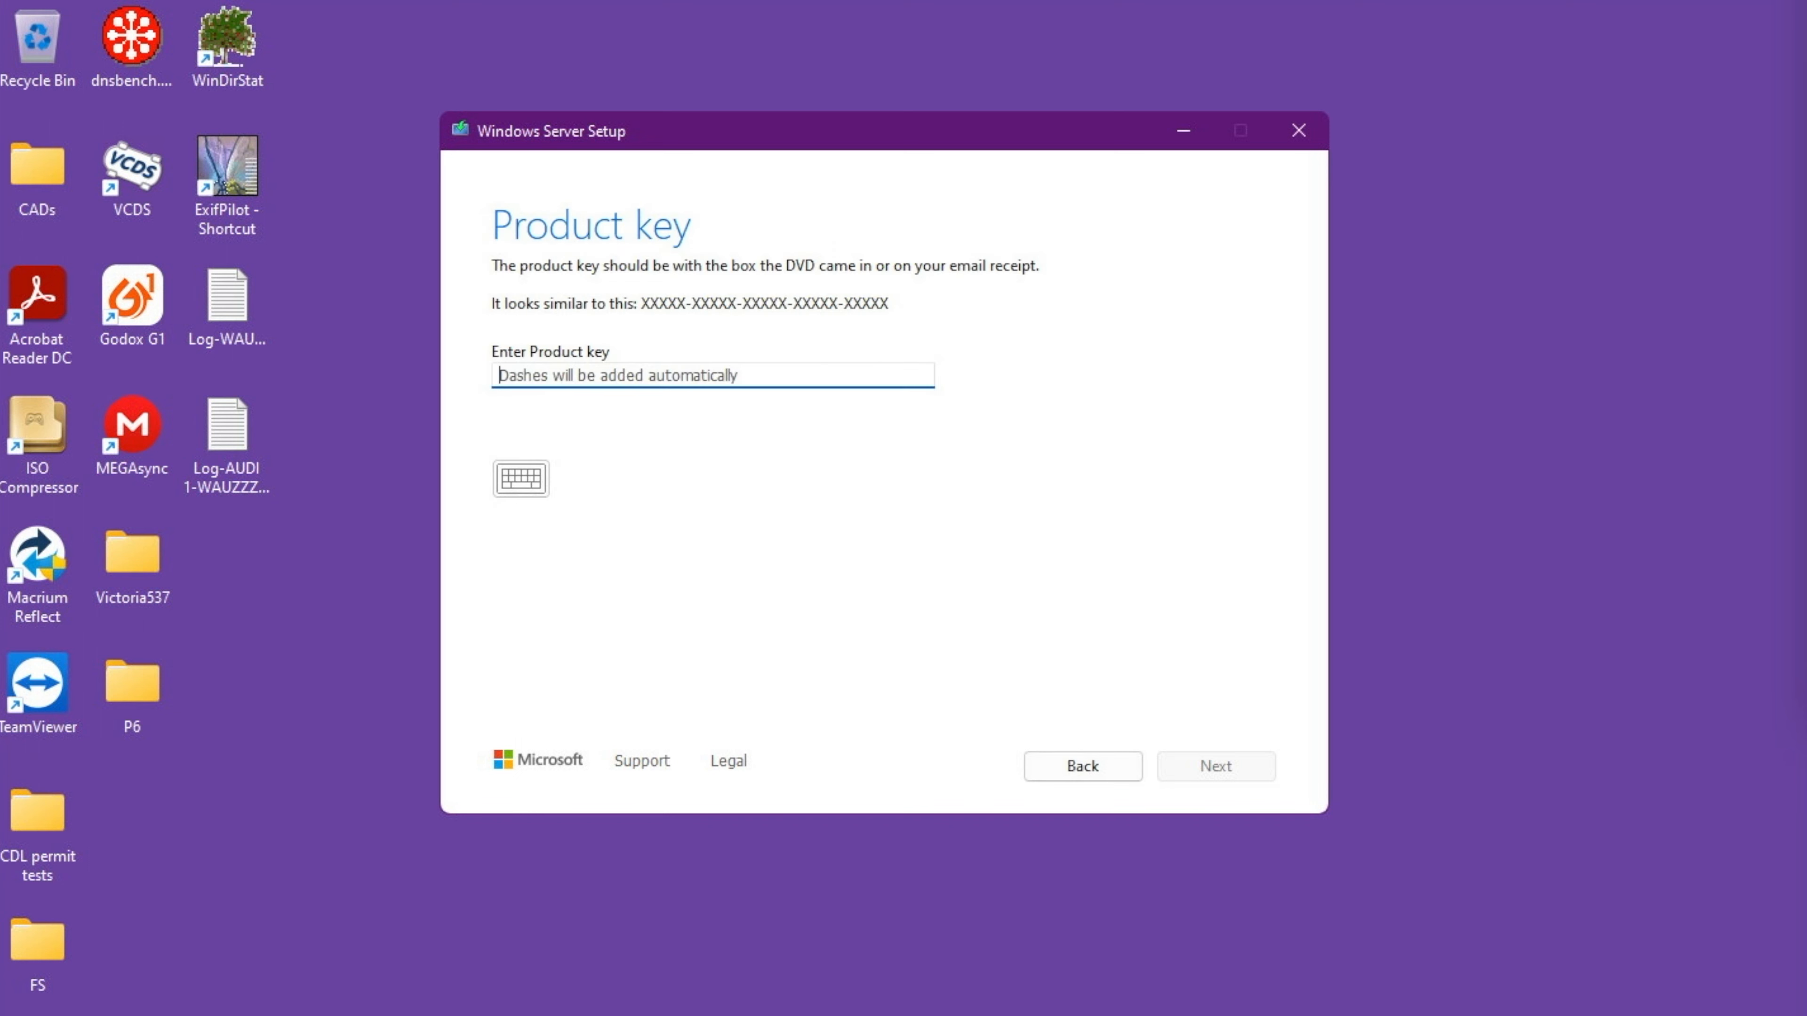
pyautogui.moveTo(937, 623)
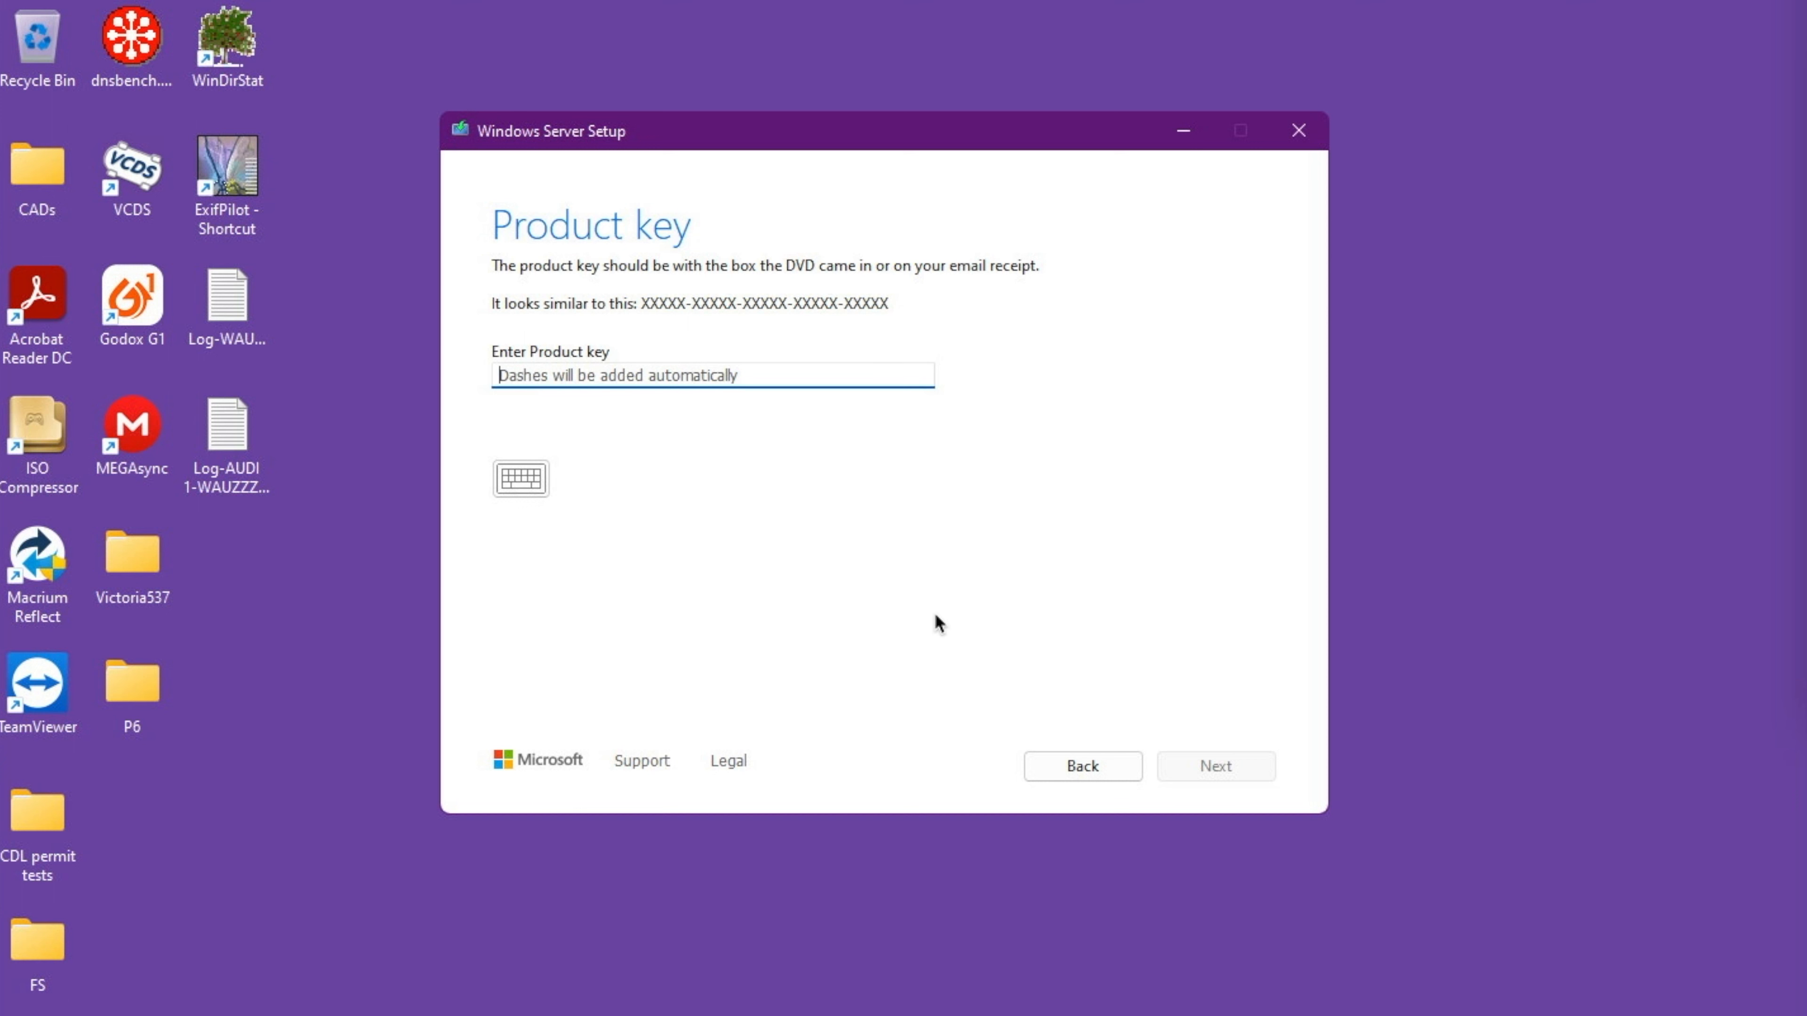
pyautogui.moveTo(585, 402)
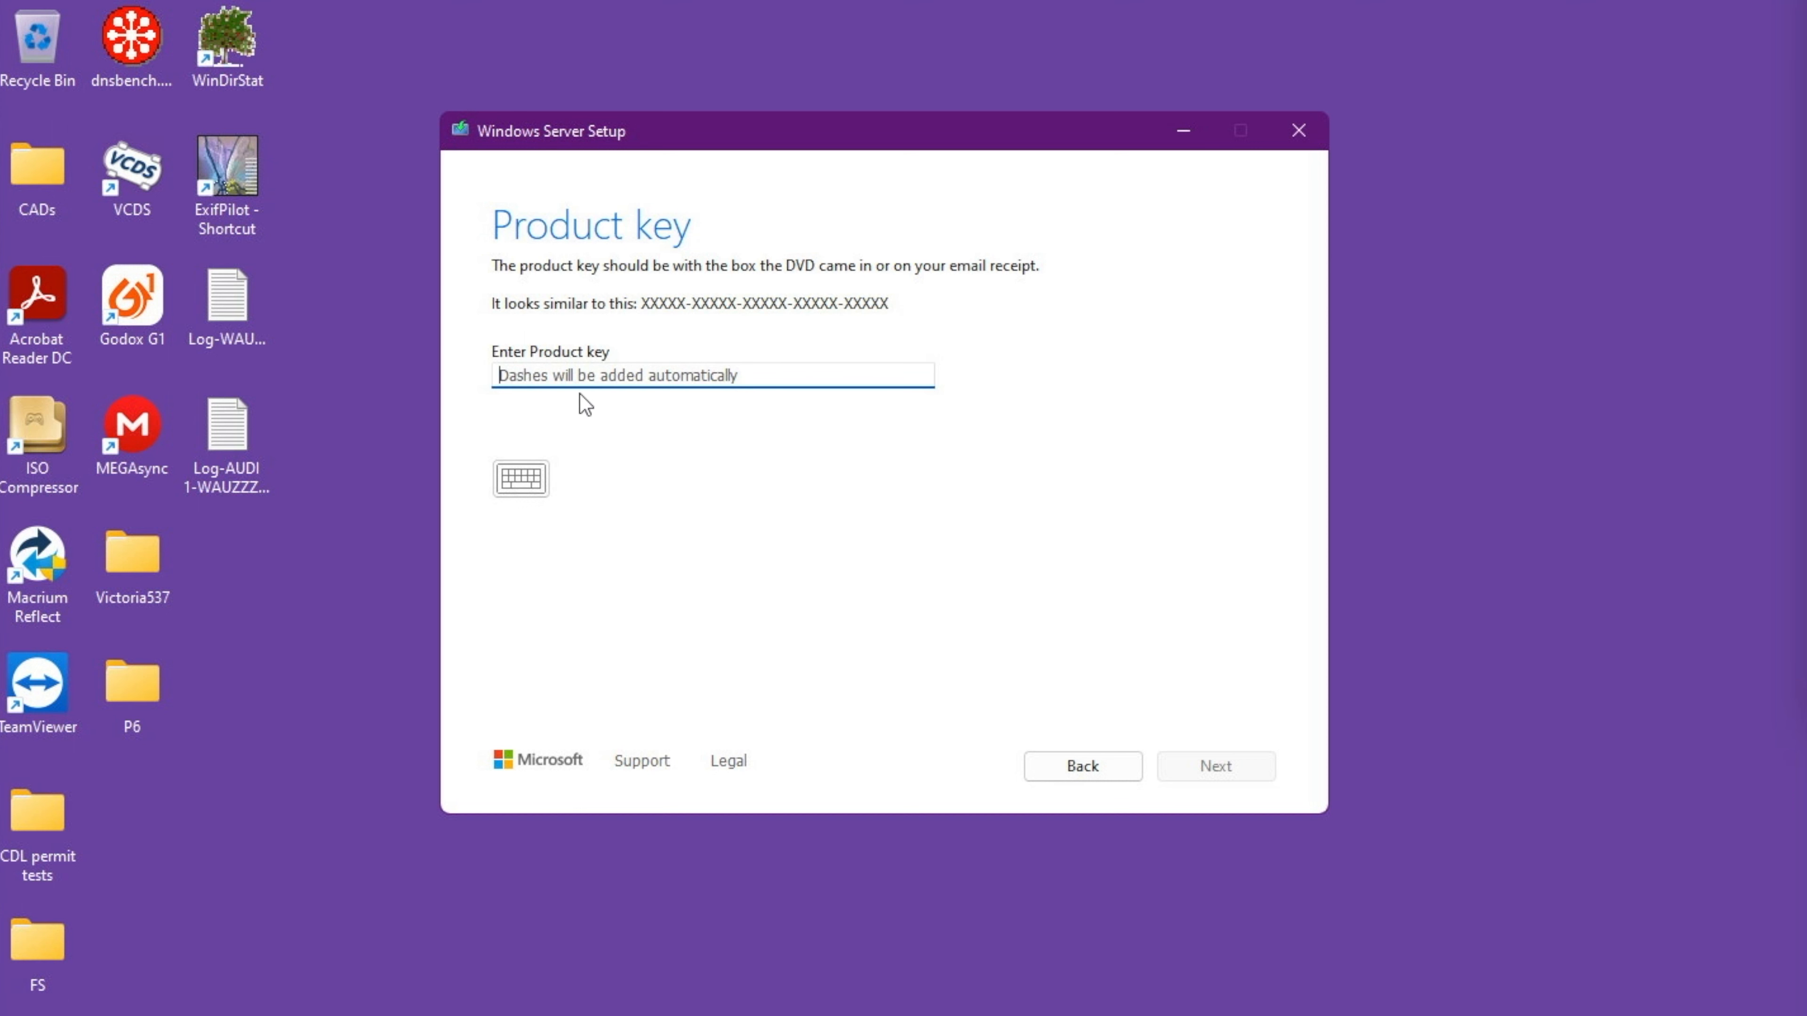
pyautogui.click(711, 375)
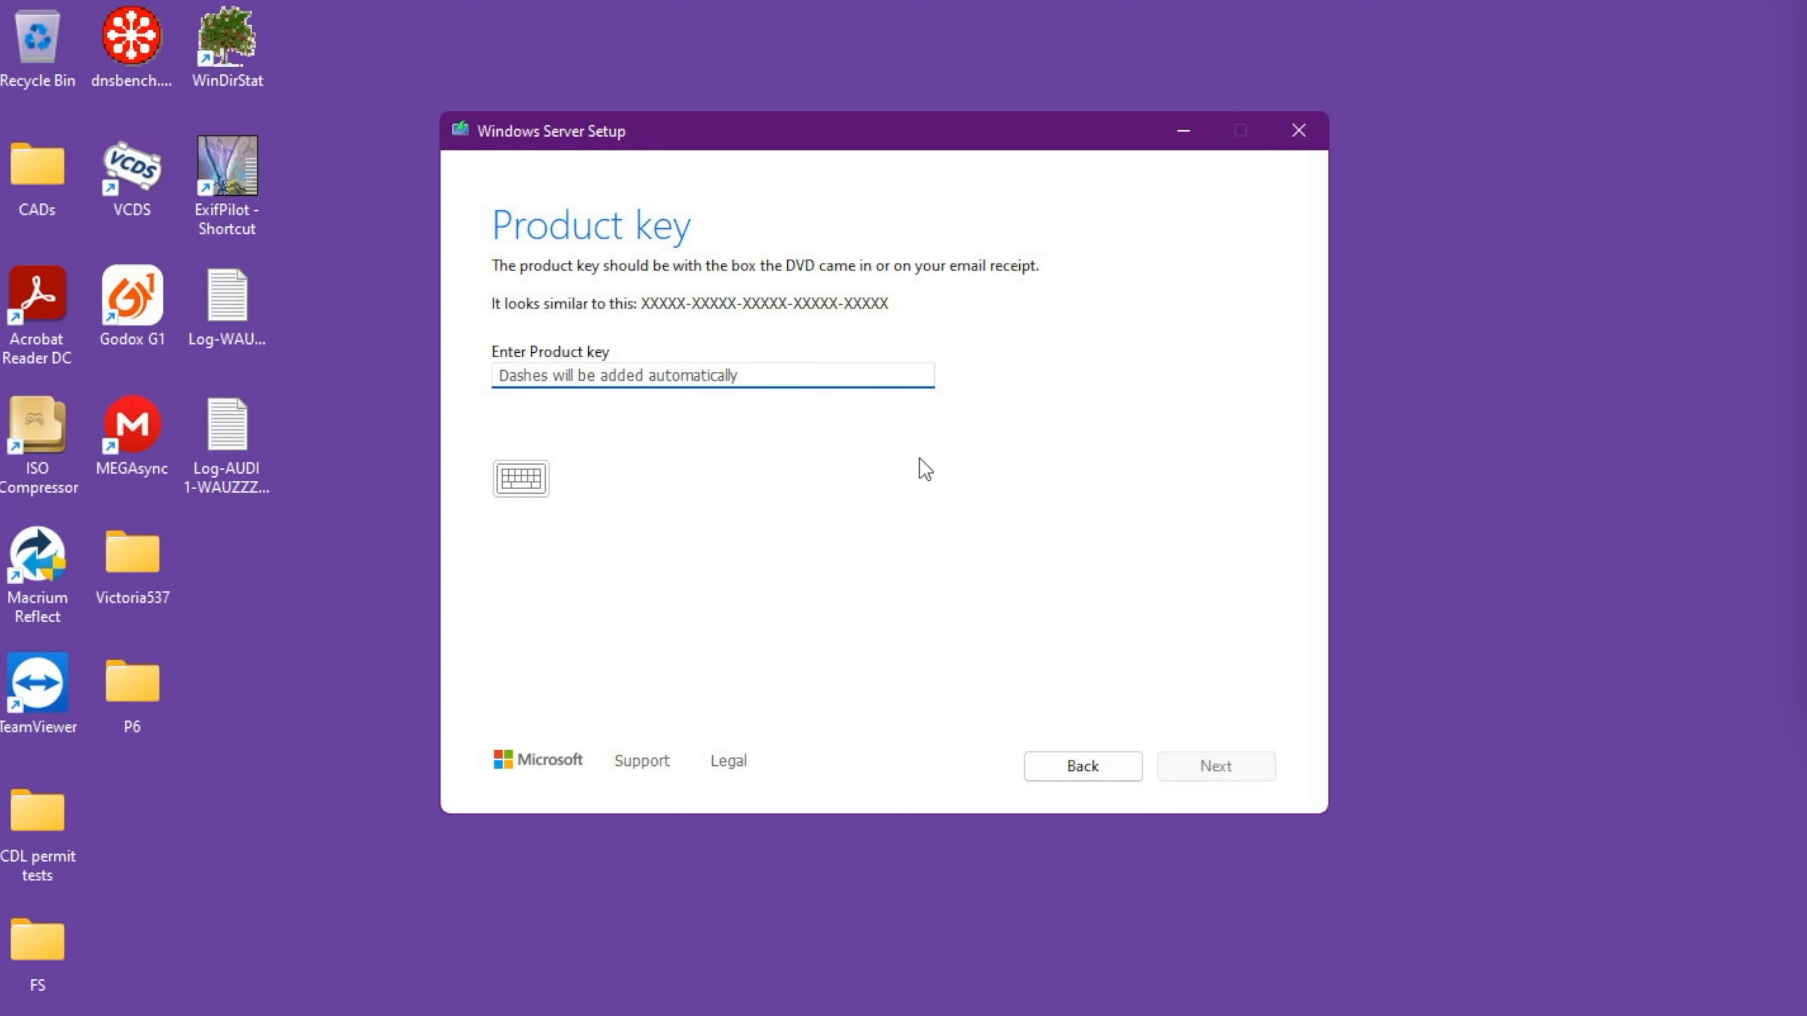
pyautogui.moveTo(313, 414)
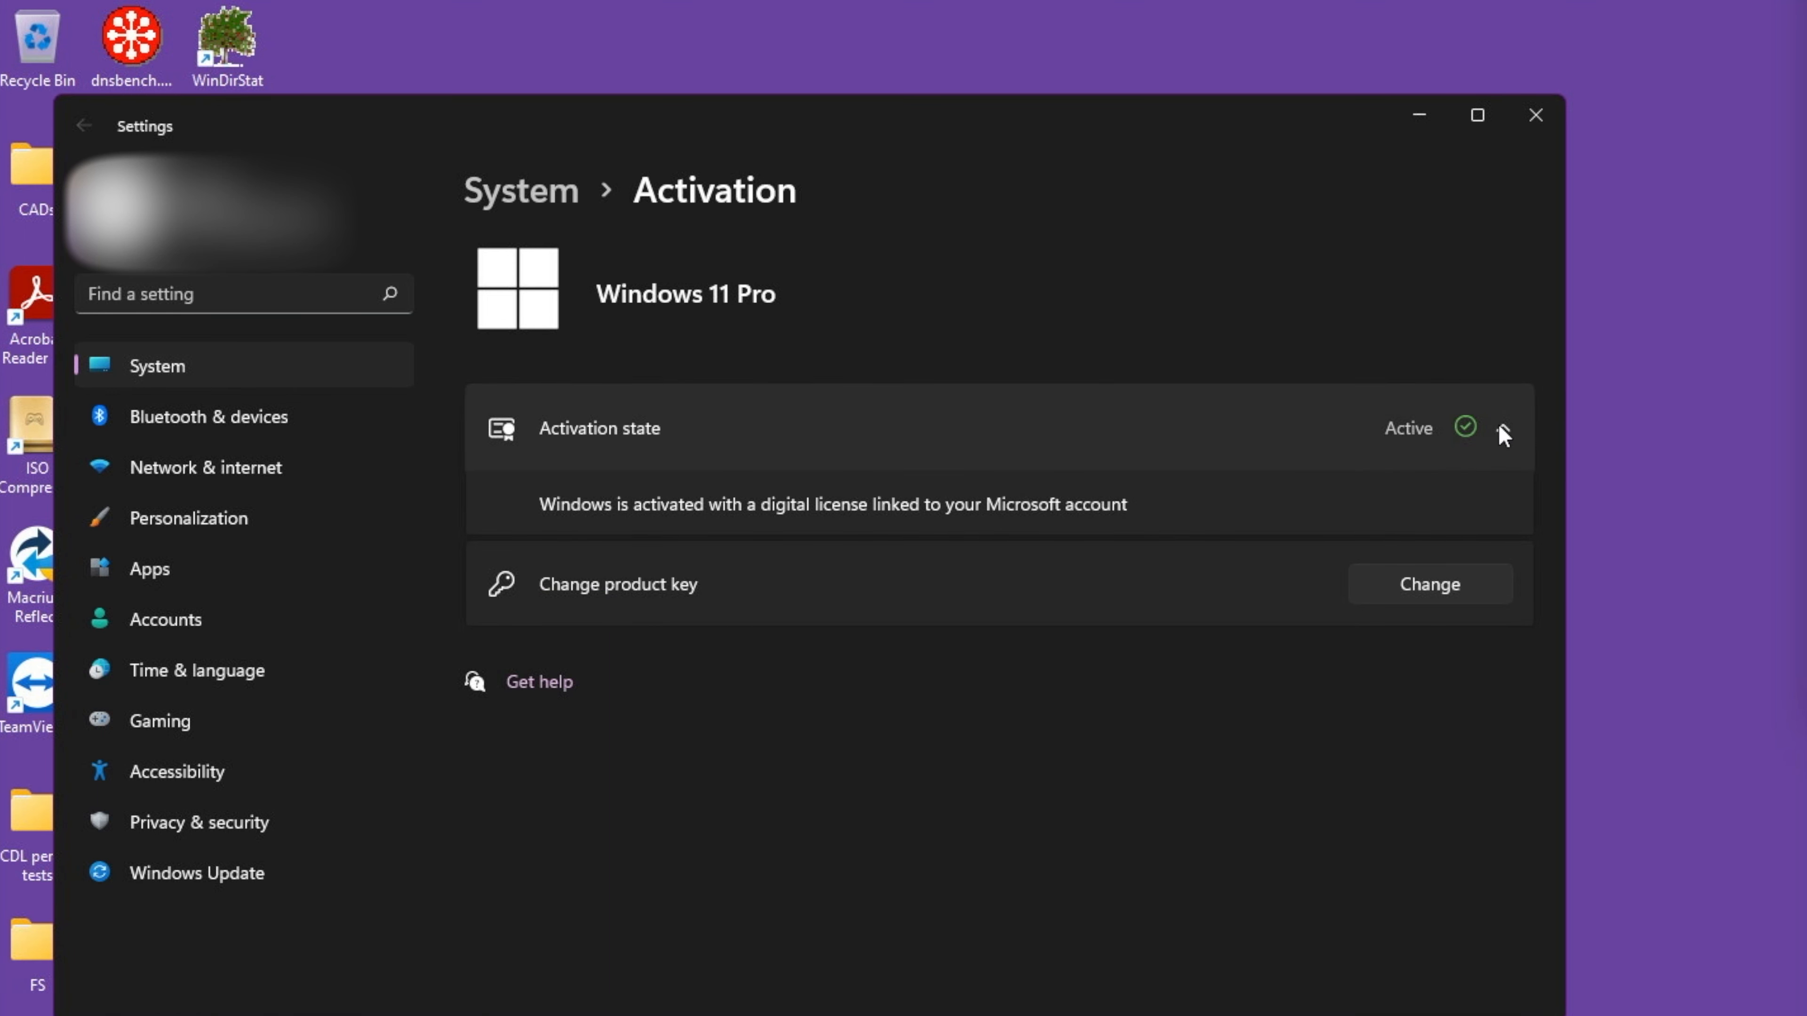
# - Expand Activation state to confirm Windows 11 Pro is activated with a digital license
pyautogui.click(1503, 427)
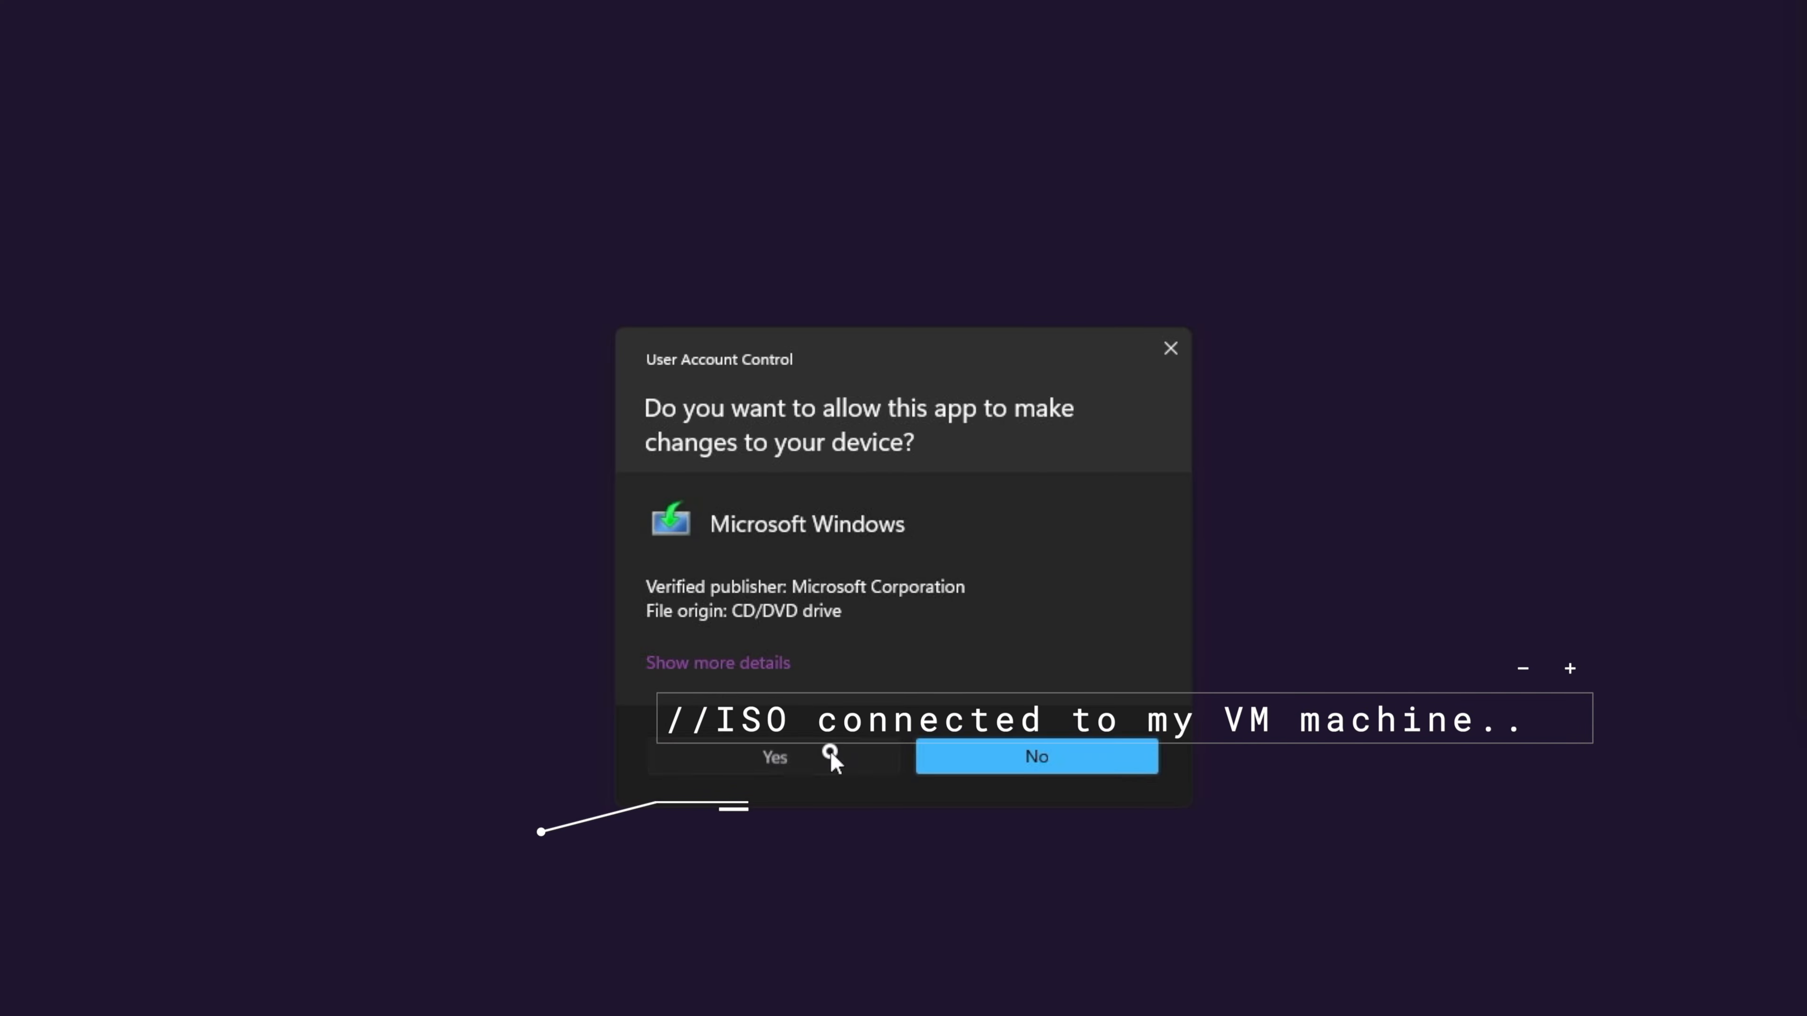
# - Allow Windows 11 Setup through the UAC prompt and proceed with default update settings
pyautogui.click(773, 757)
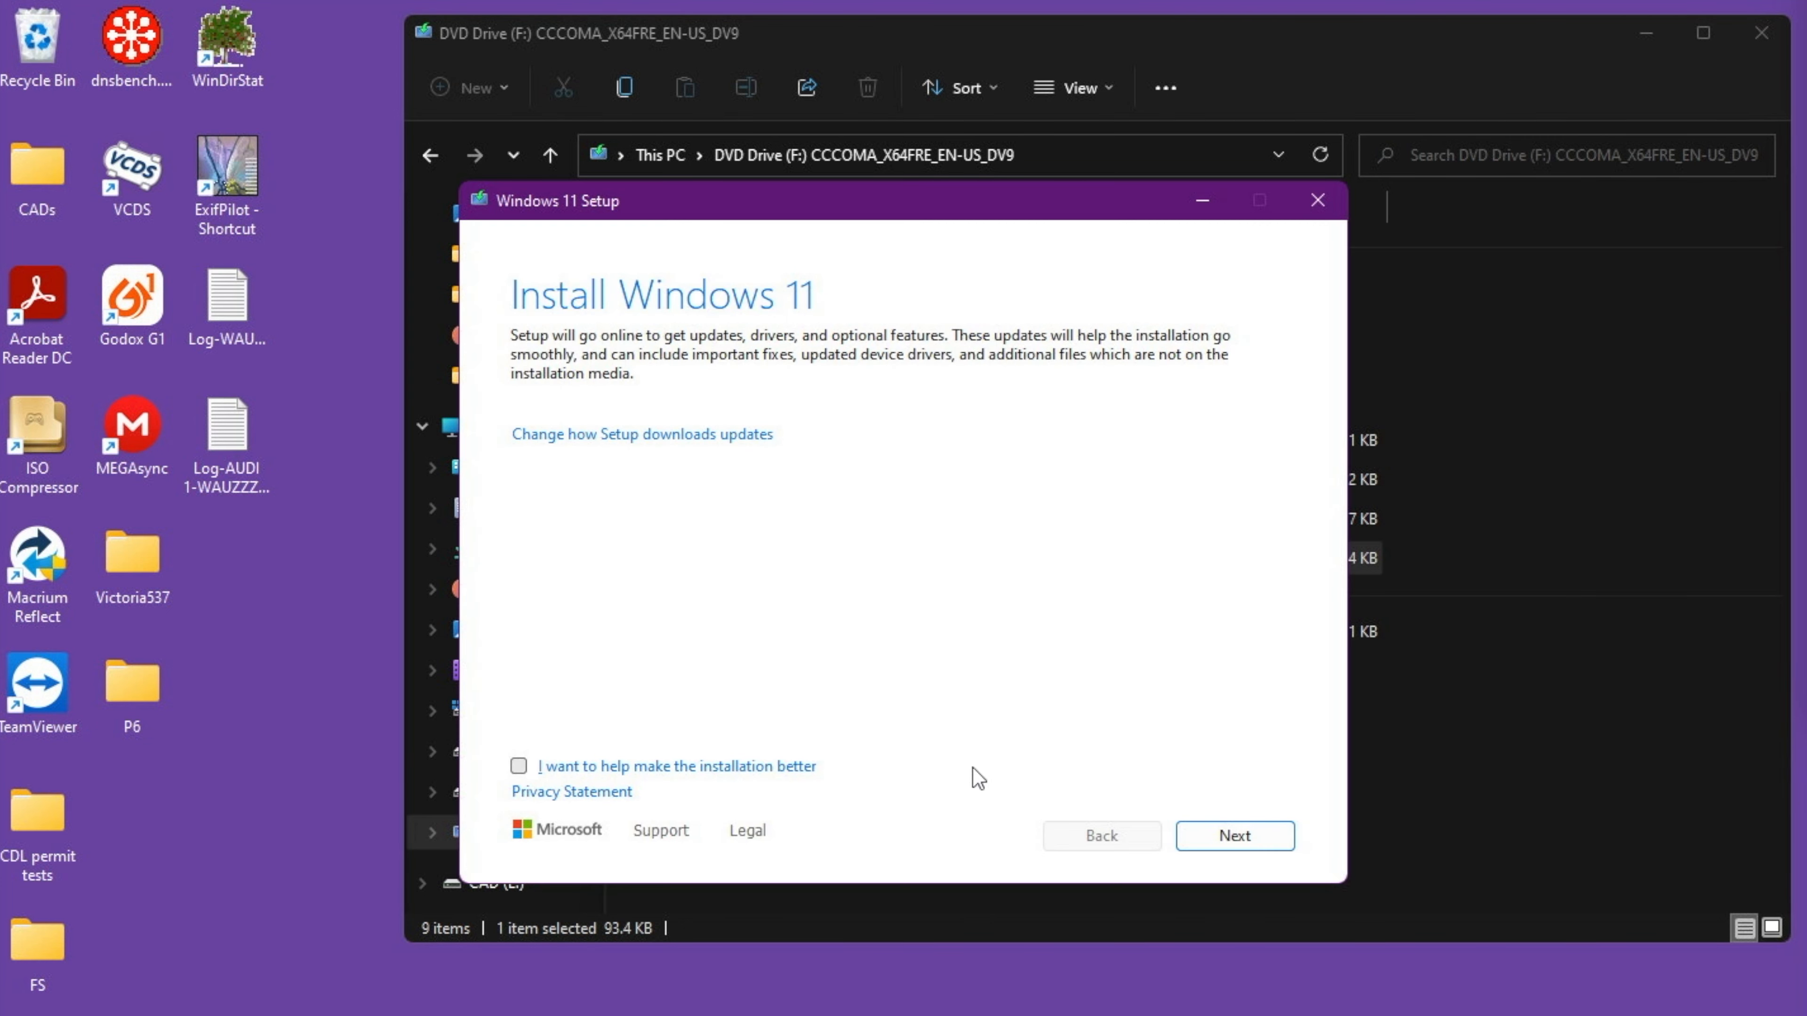
pyautogui.click(1233, 835)
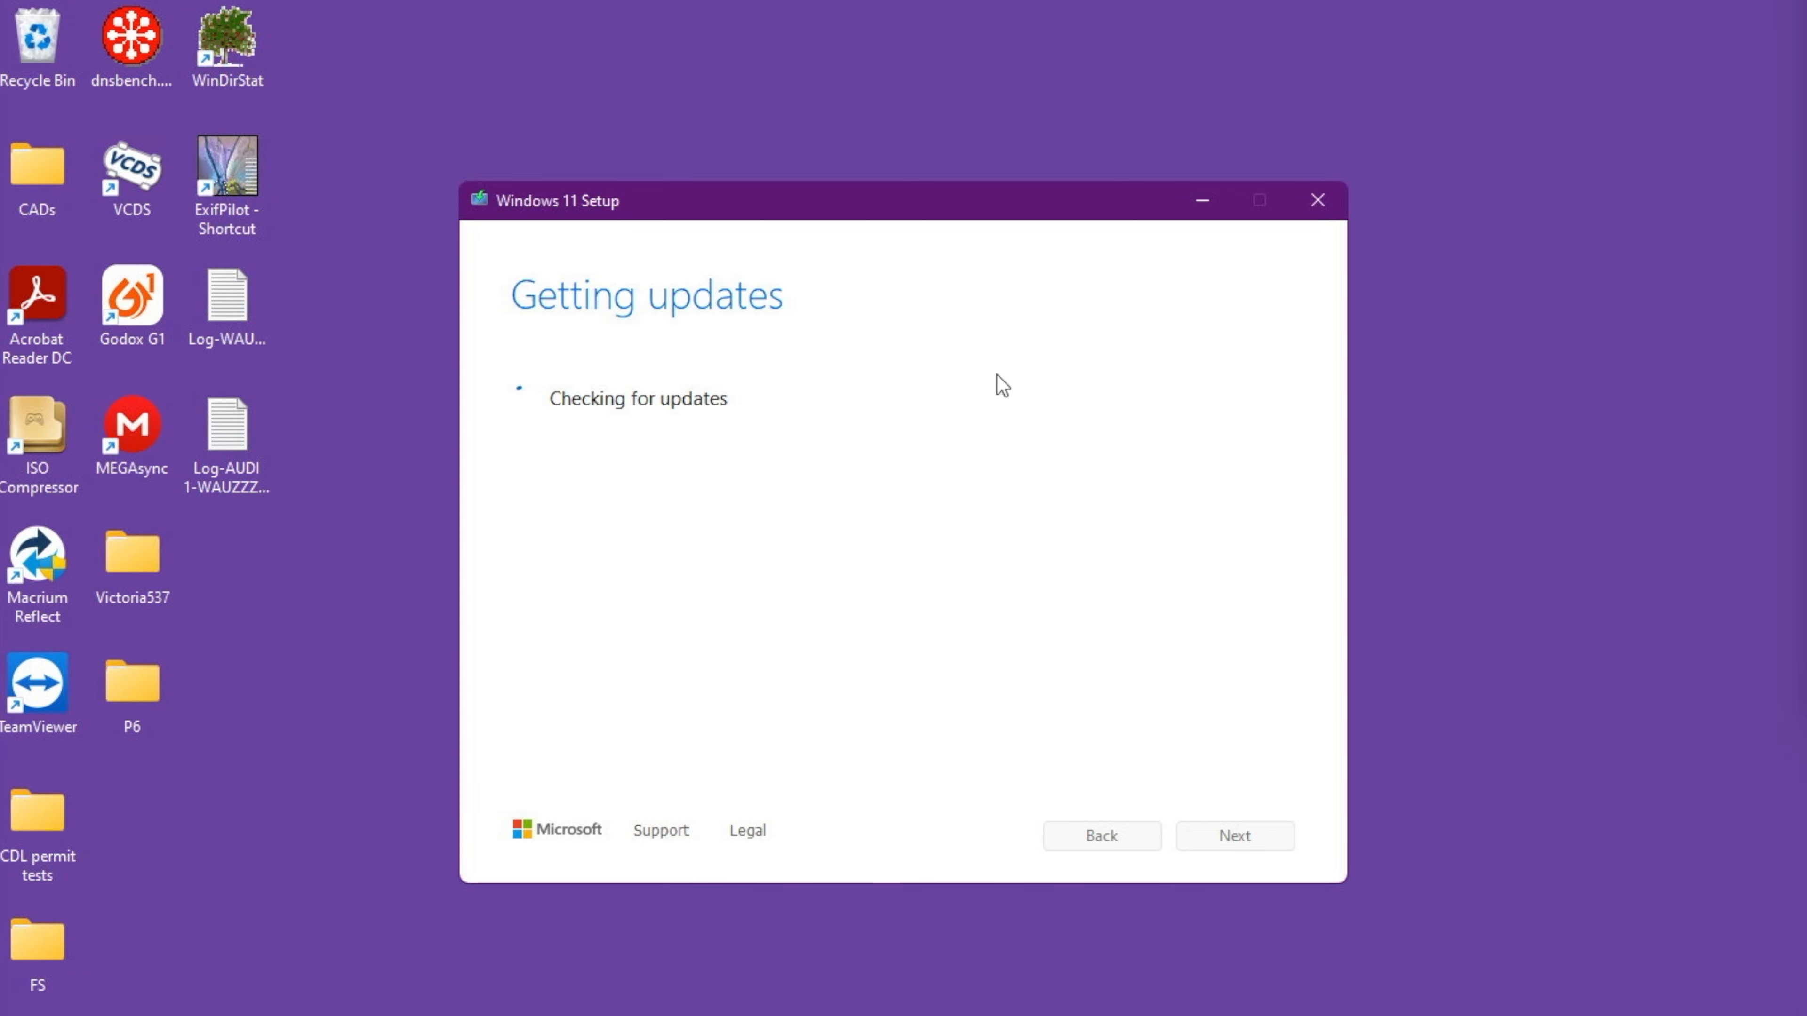
pyautogui.moveTo(1004, 384)
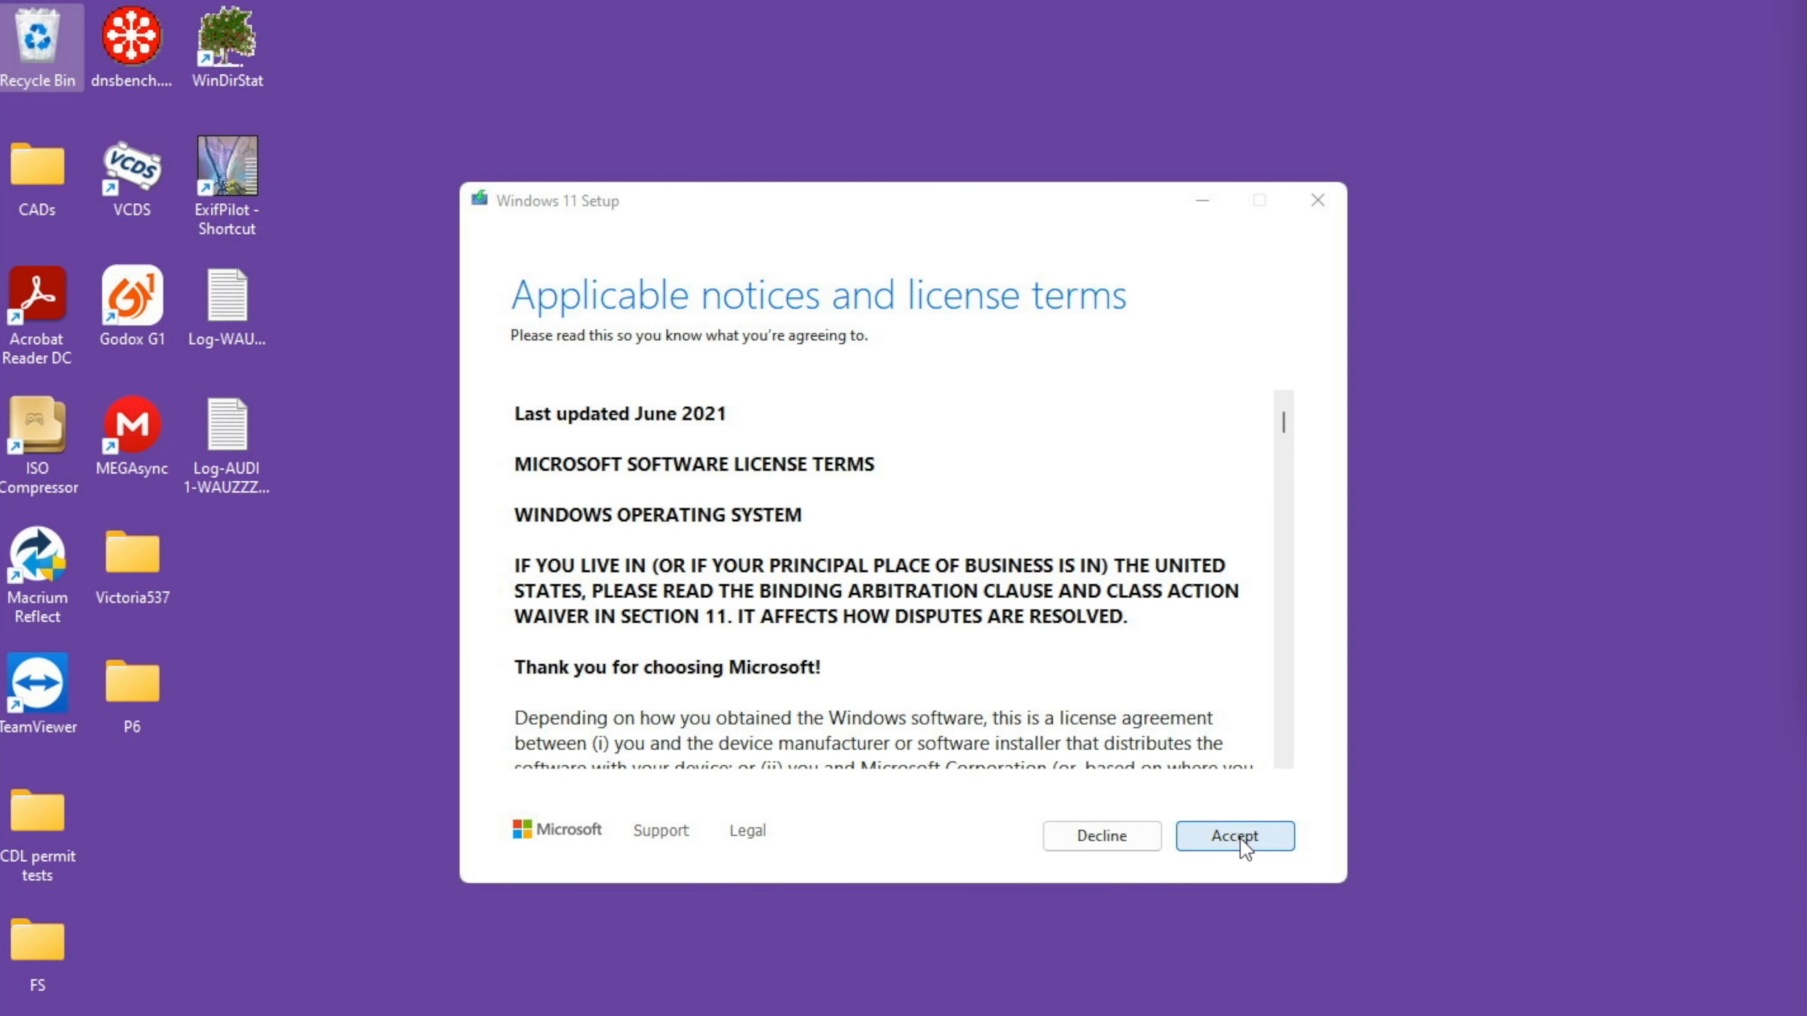
# - Accept the license terms and start installing Windows 11 Pro keeping personal files and apps
pyautogui.click(1233, 836)
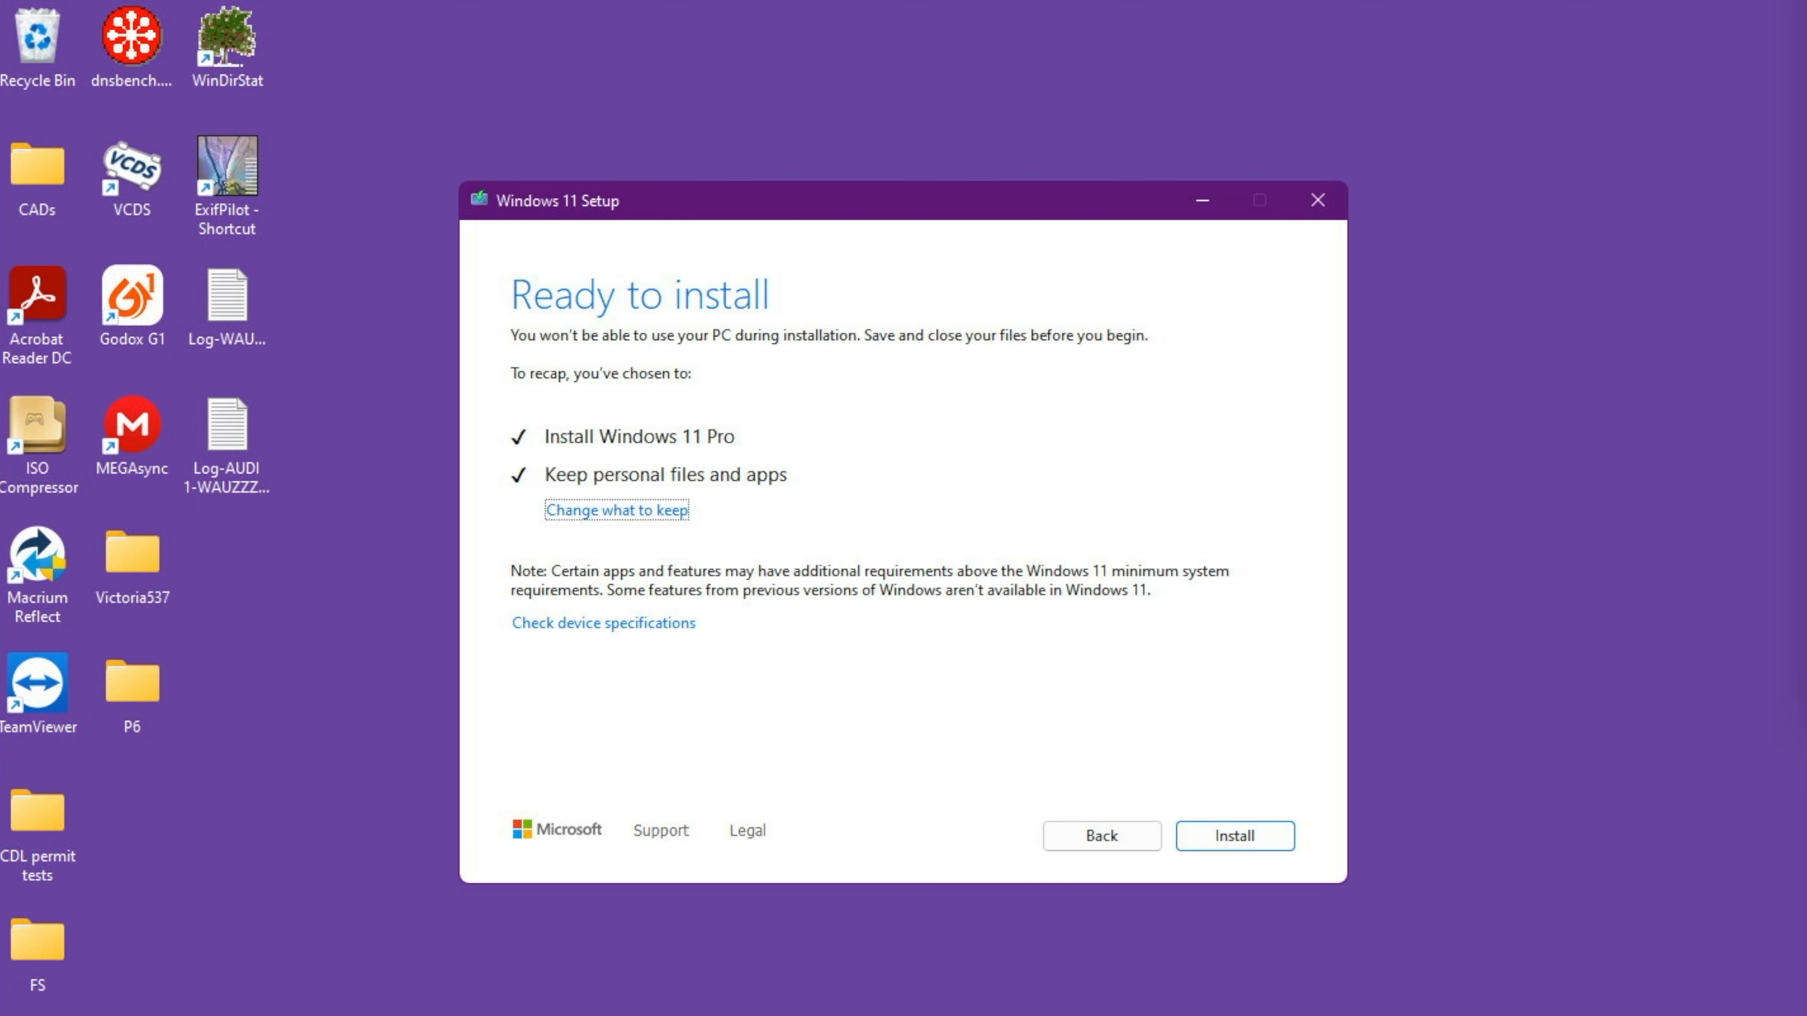
pyautogui.click(1233, 836)
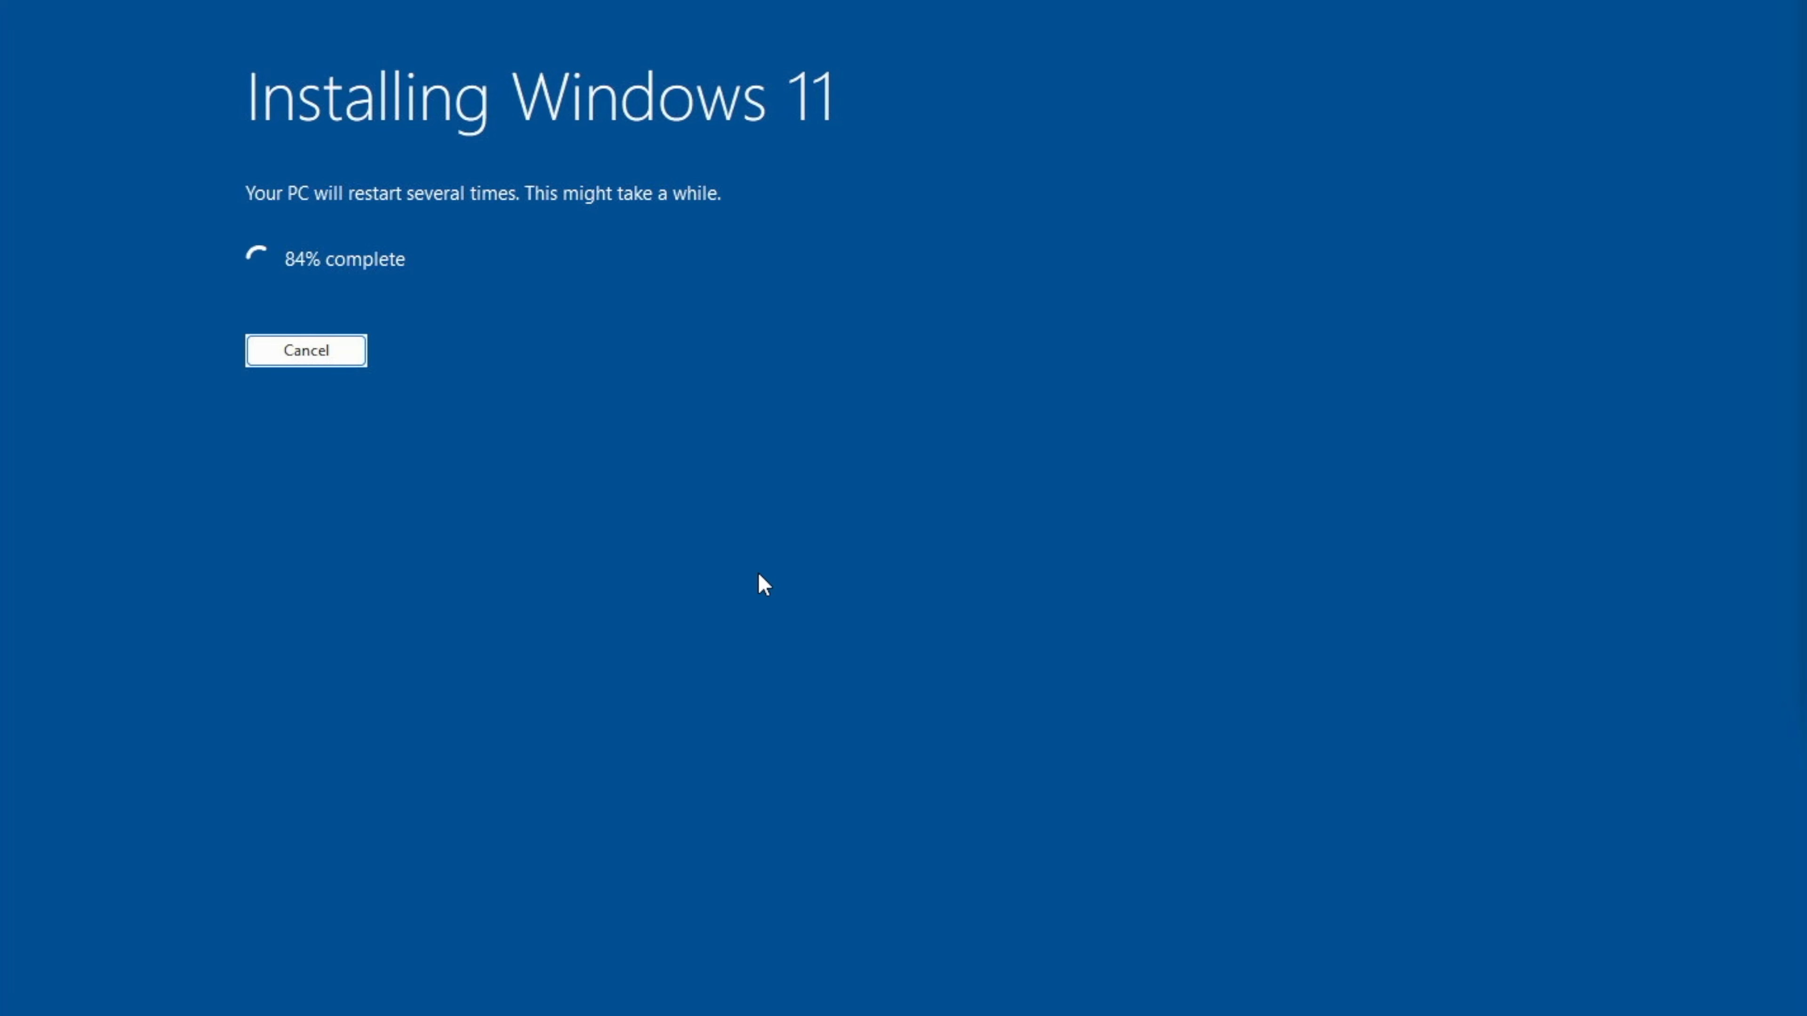
pyautogui.moveTo(1135, 745)
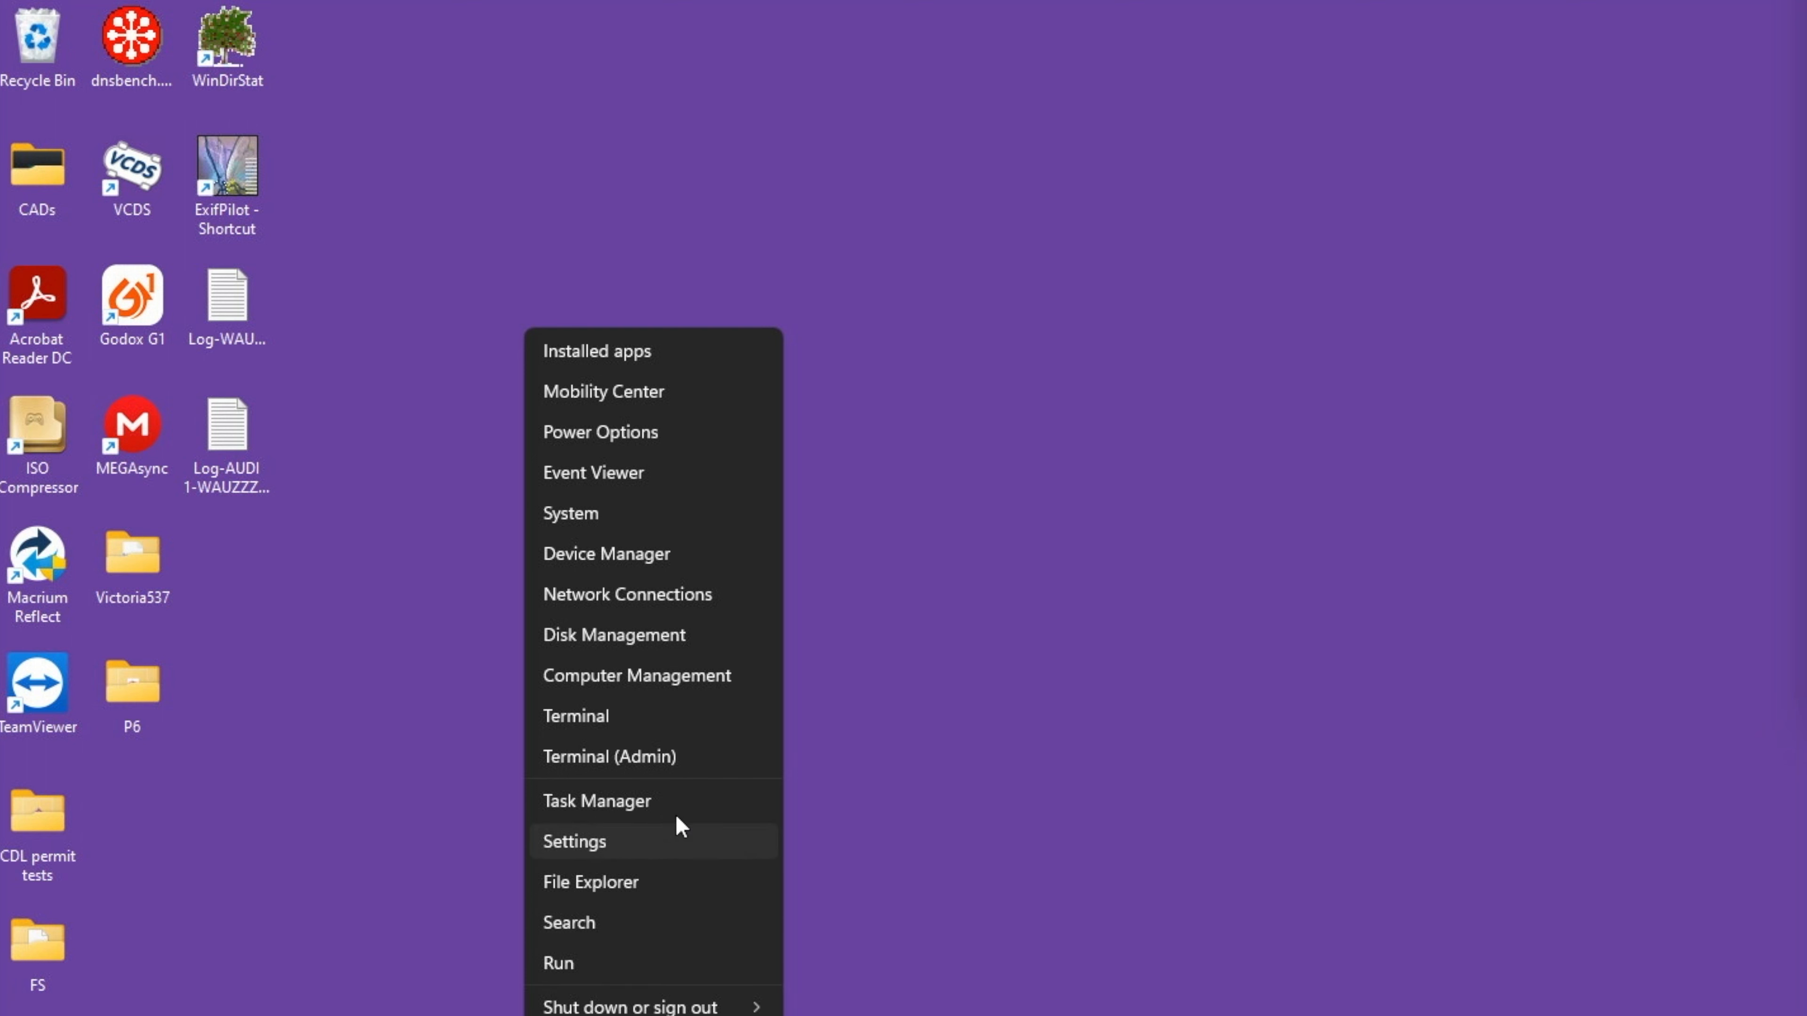
# - In Settings > System > Activation, expand Activation state showing Windows 11 Pro active with a digital license
pyautogui.click(574, 842)
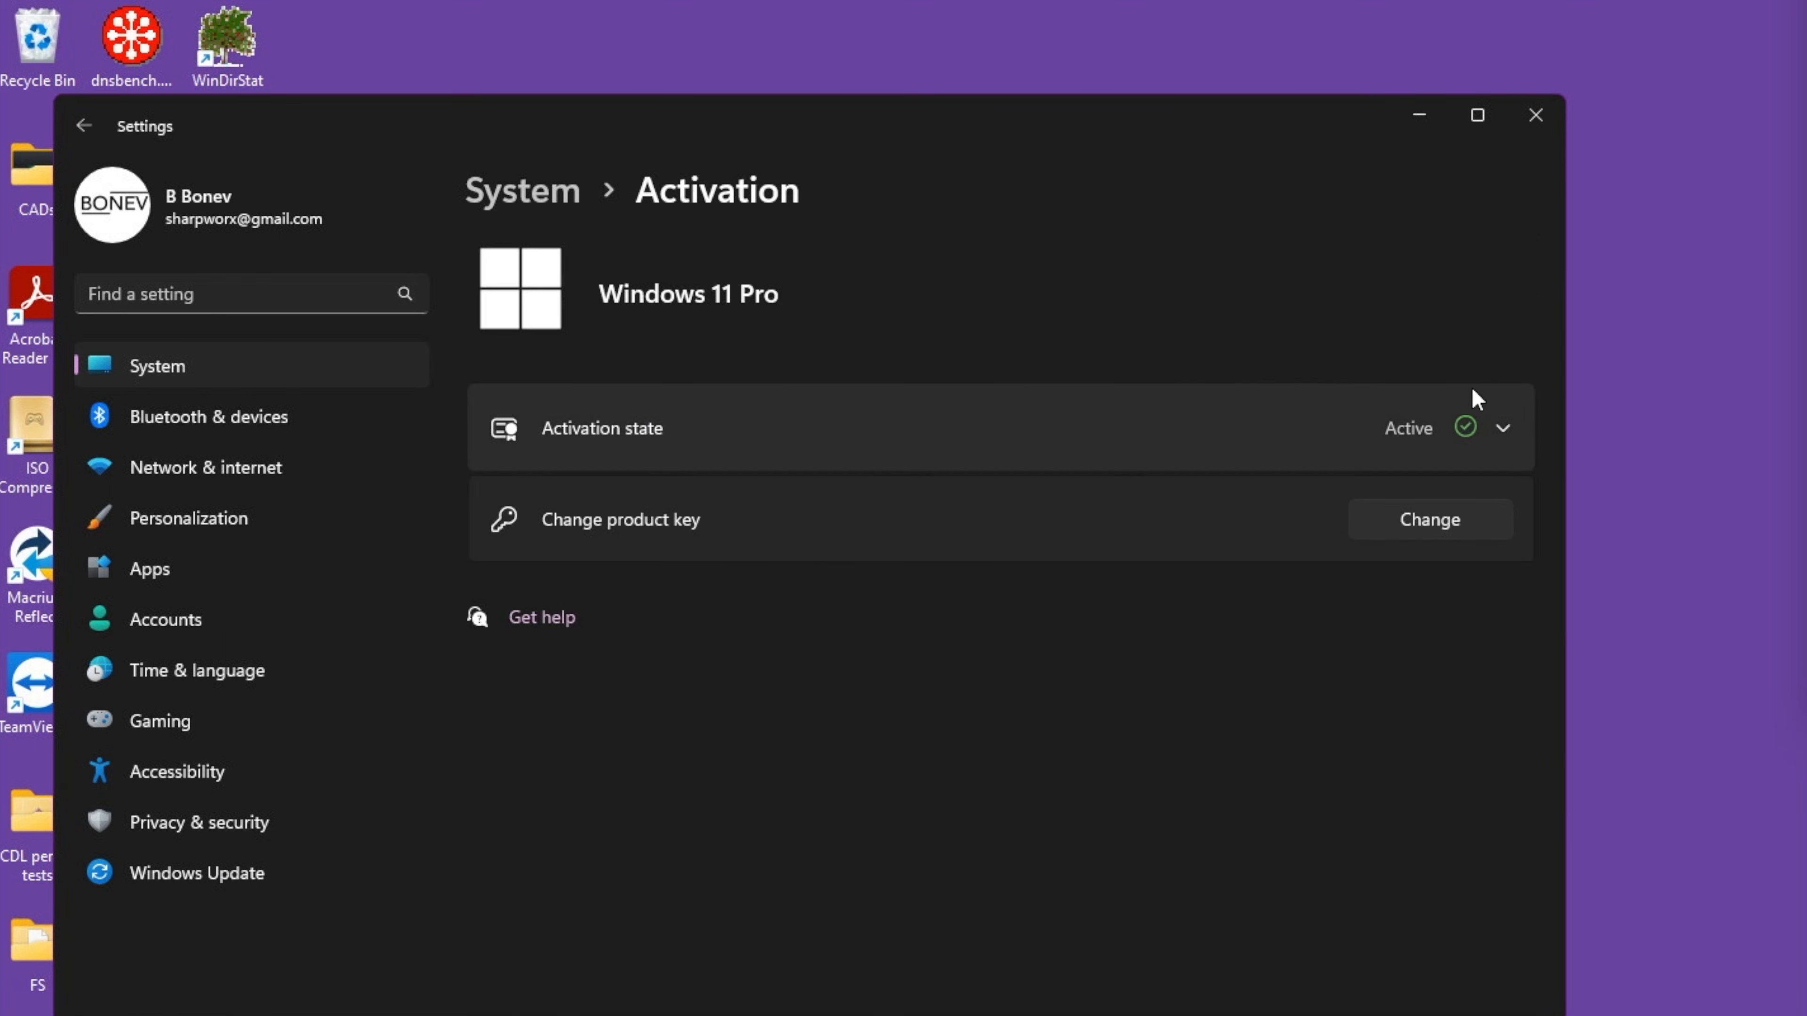
pyautogui.click(1500, 427)
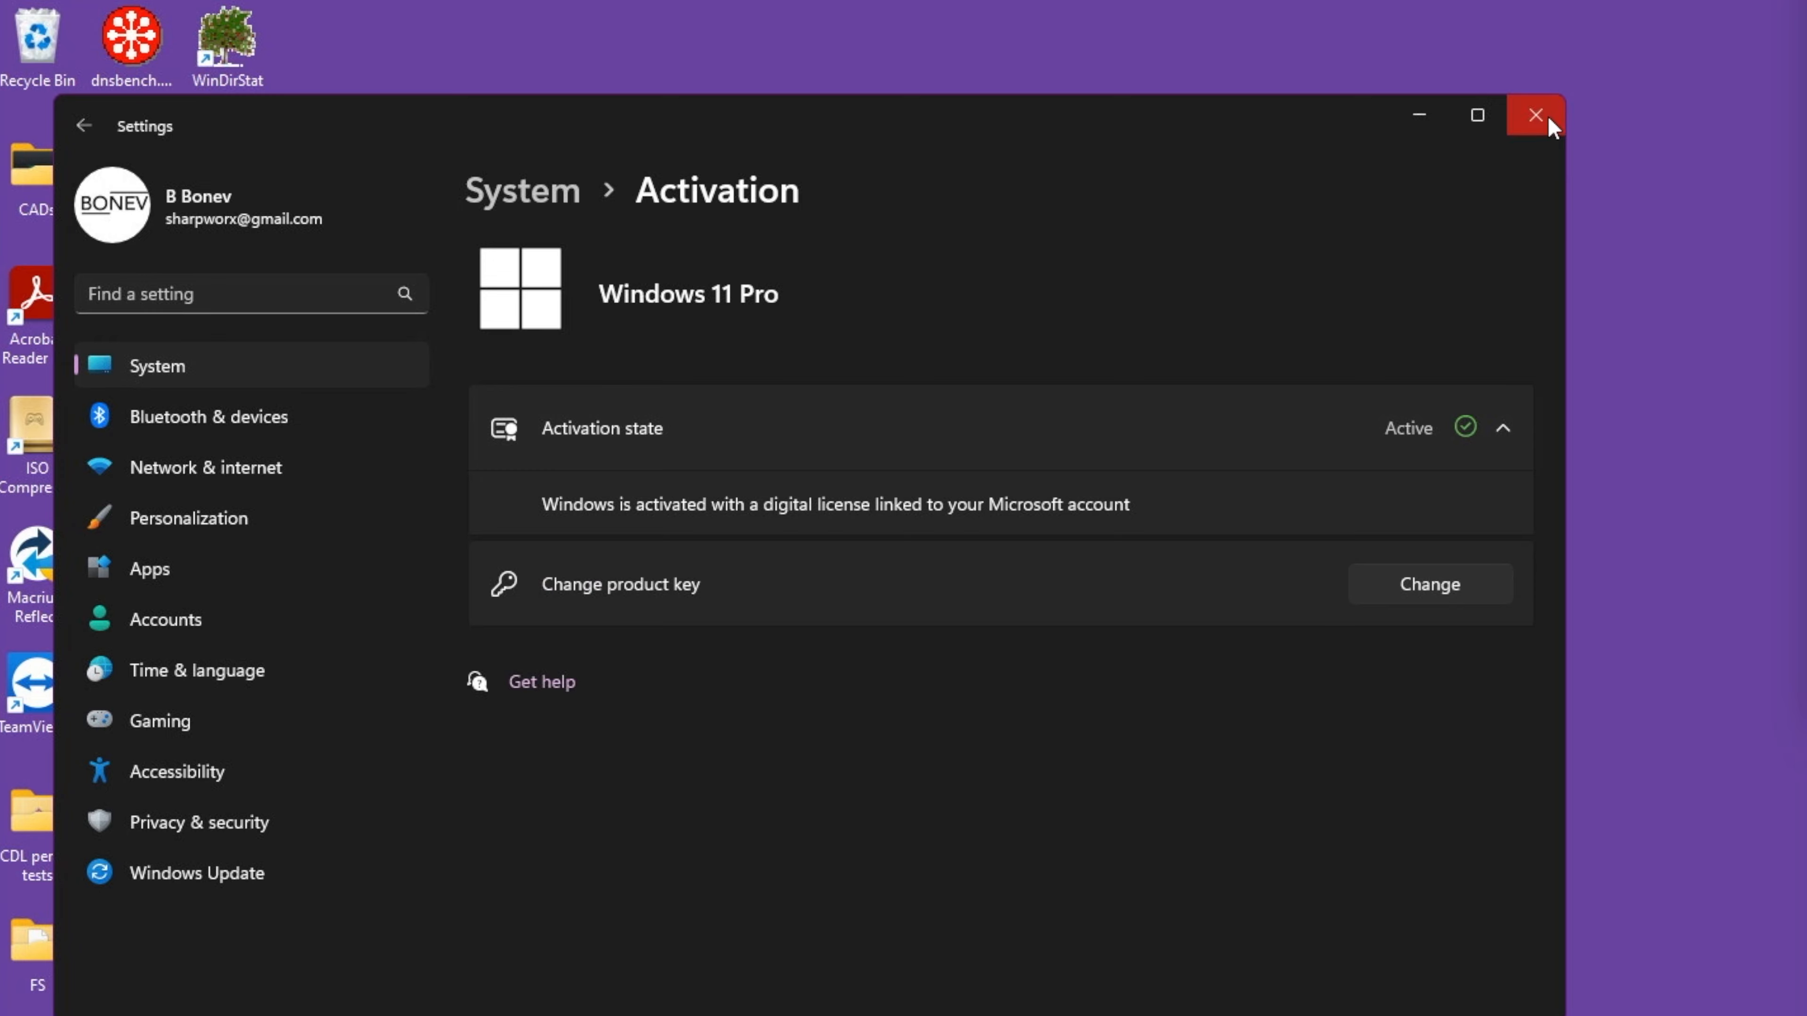